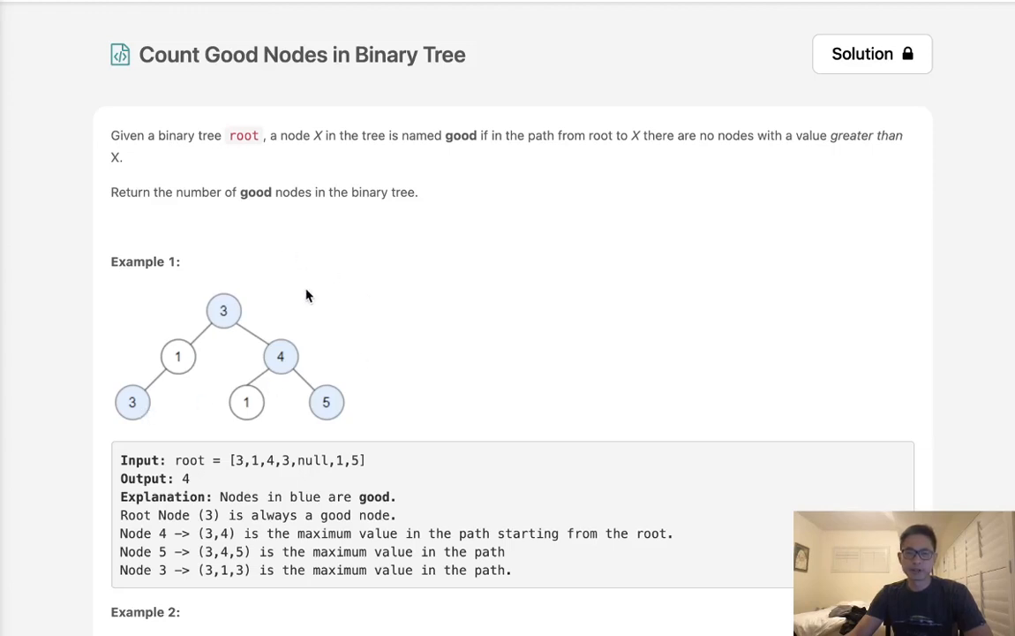
{"action": "mouse_move", "coordinate": [303, 67]}
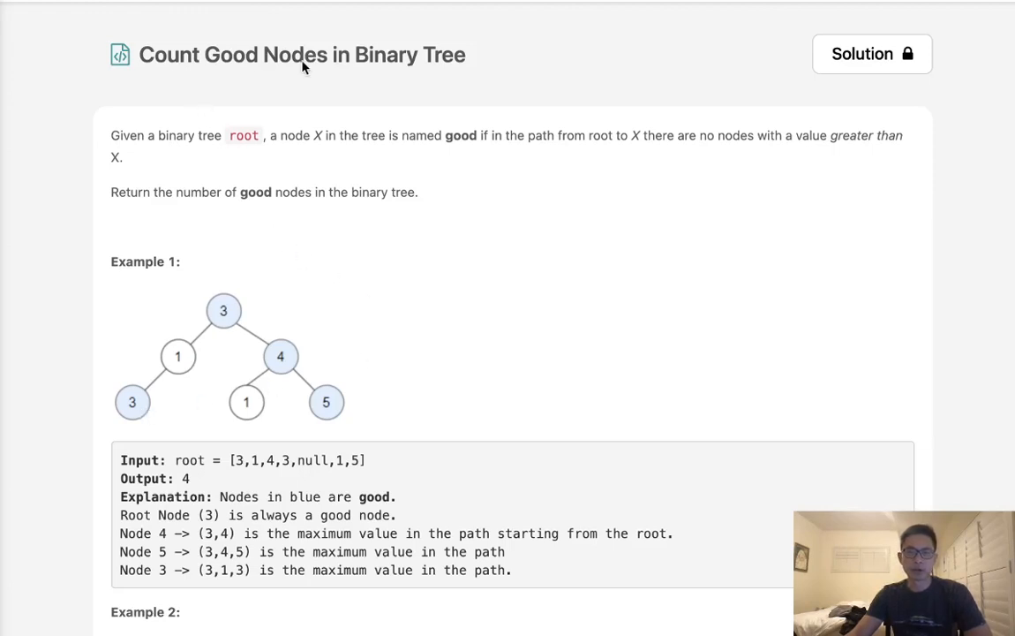
{"action": "mouse_move", "coordinate": [203, 150]}
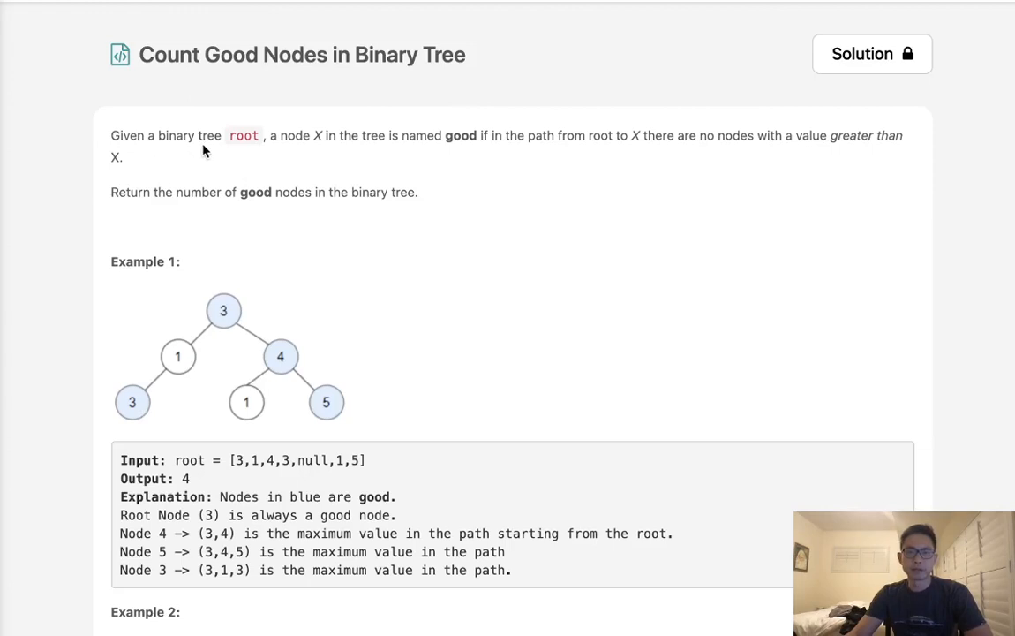
{"action": "mouse_move", "coordinate": [331, 153]}
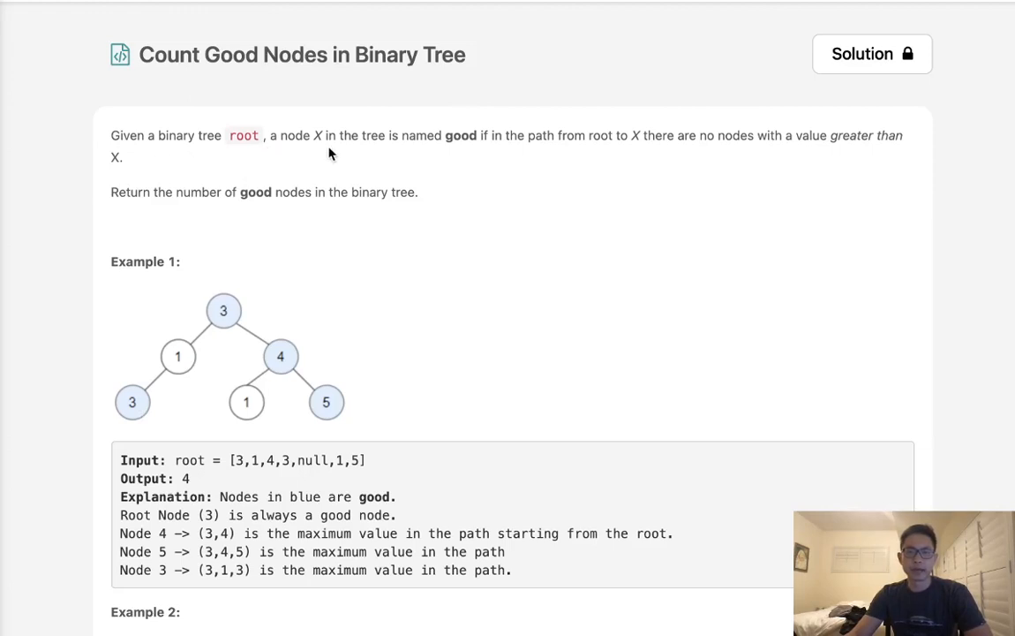
{"action": "mouse_move", "coordinate": [494, 150]}
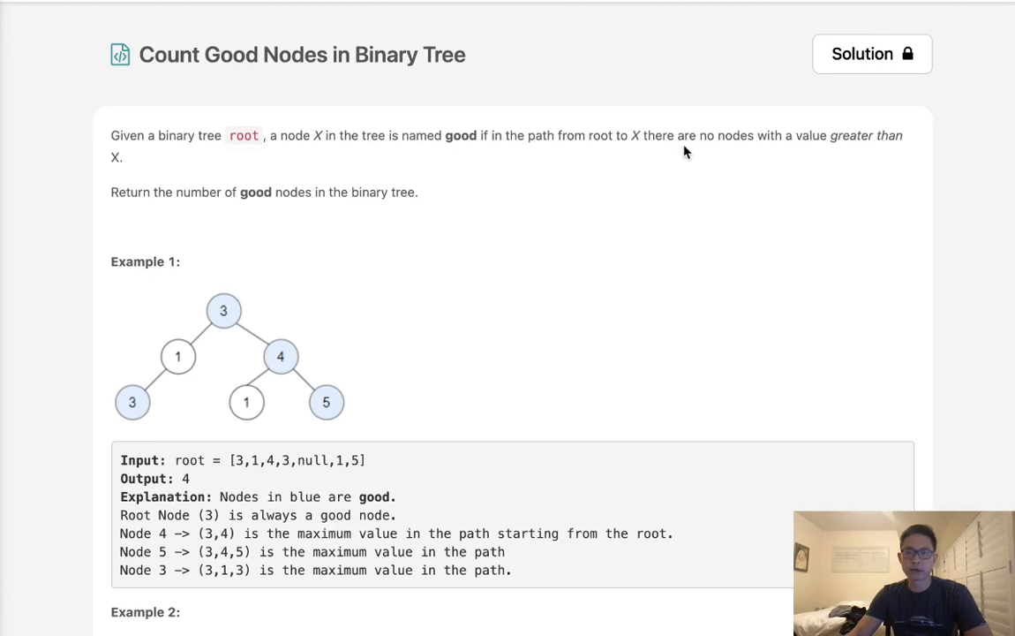
{"action": "mouse_move", "coordinate": [205, 174]}
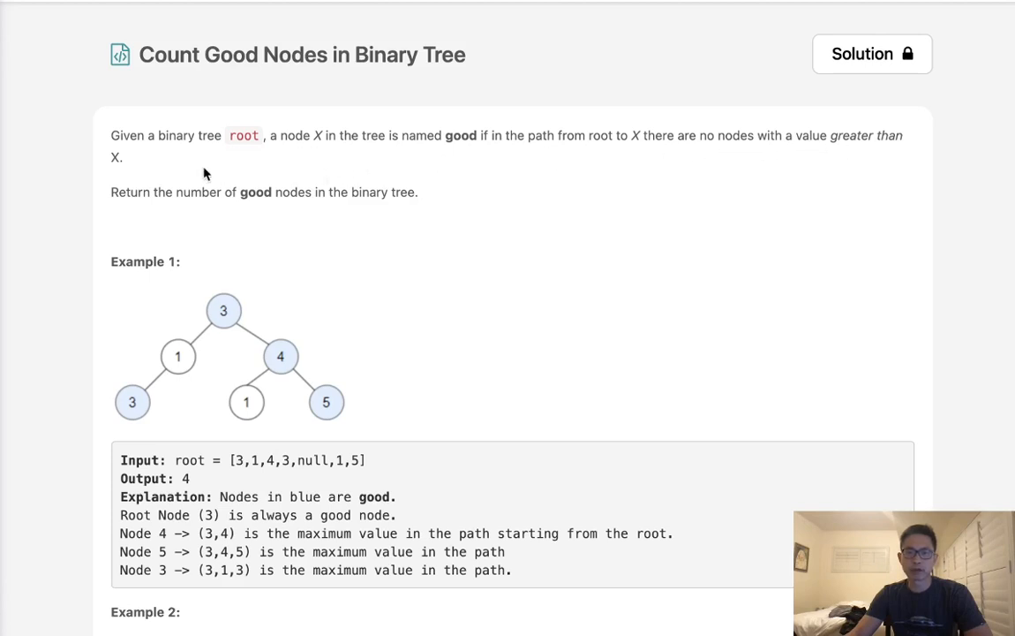
{"action": "mouse_move", "coordinate": [261, 206]}
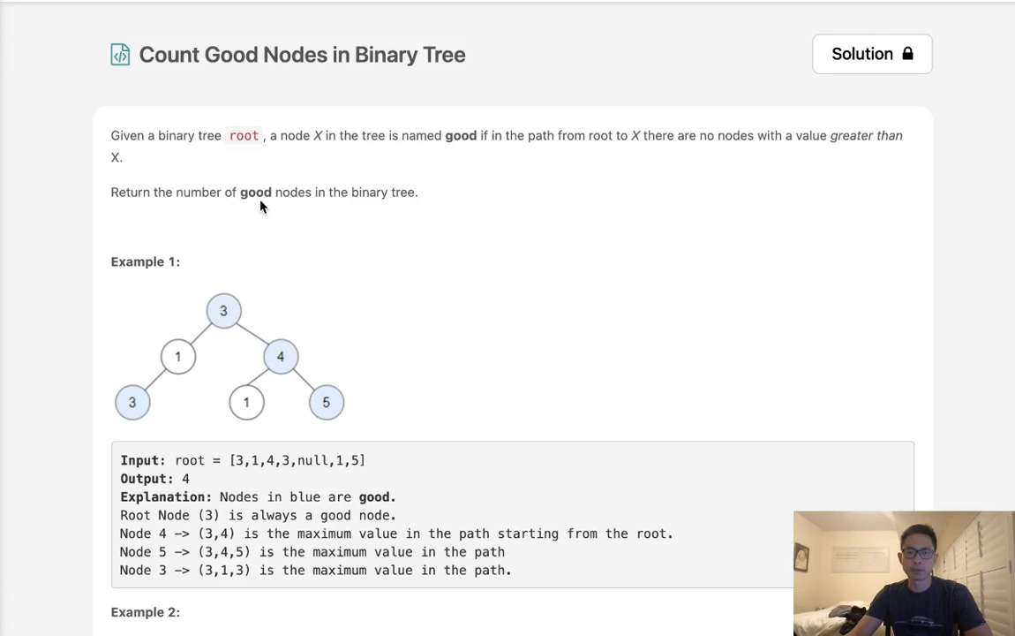
{"action": "mouse_move", "coordinate": [225, 320]}
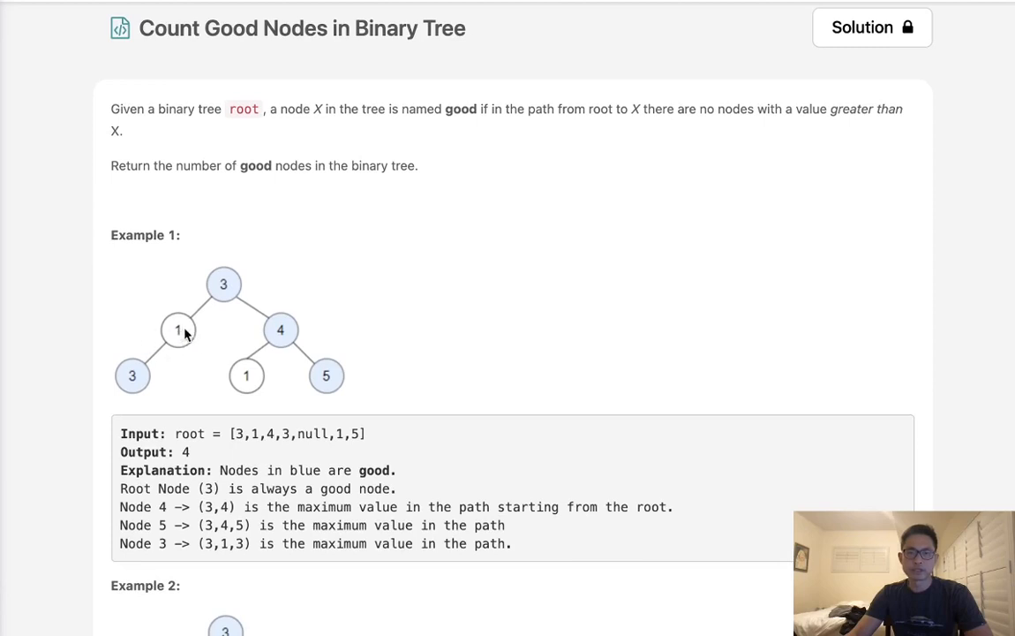
{"action": "mouse_move", "coordinate": [223, 285]}
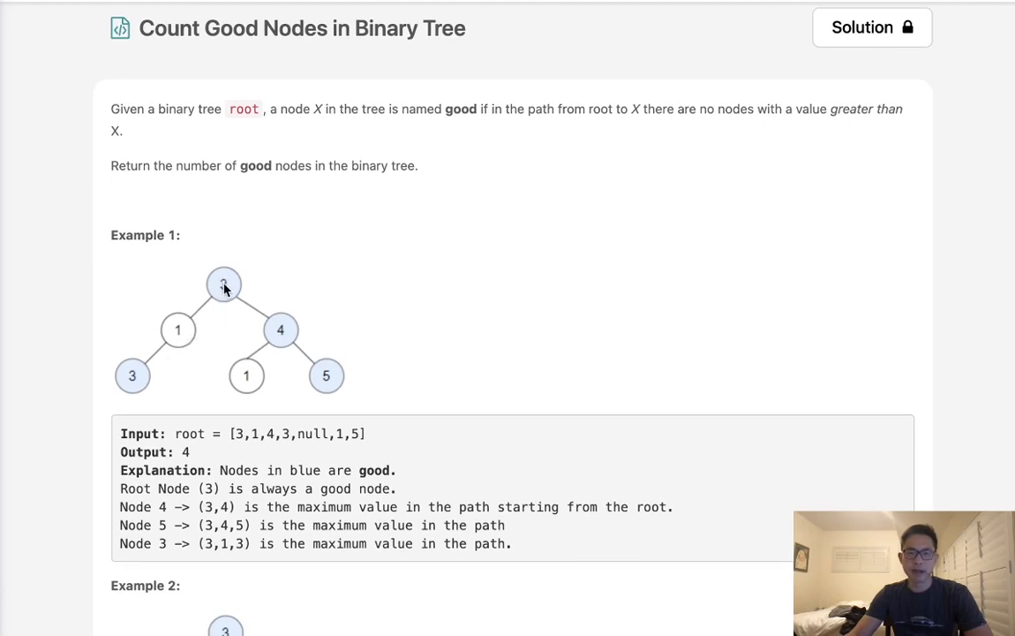
{"action": "mouse_move", "coordinate": [185, 335]}
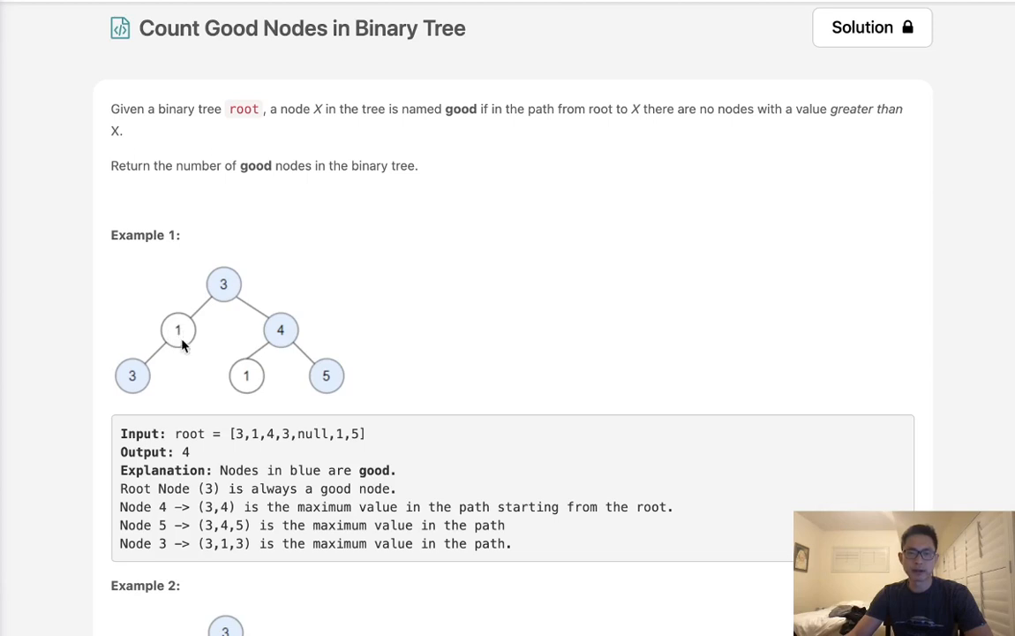
{"action": "mouse_move", "coordinate": [228, 284]}
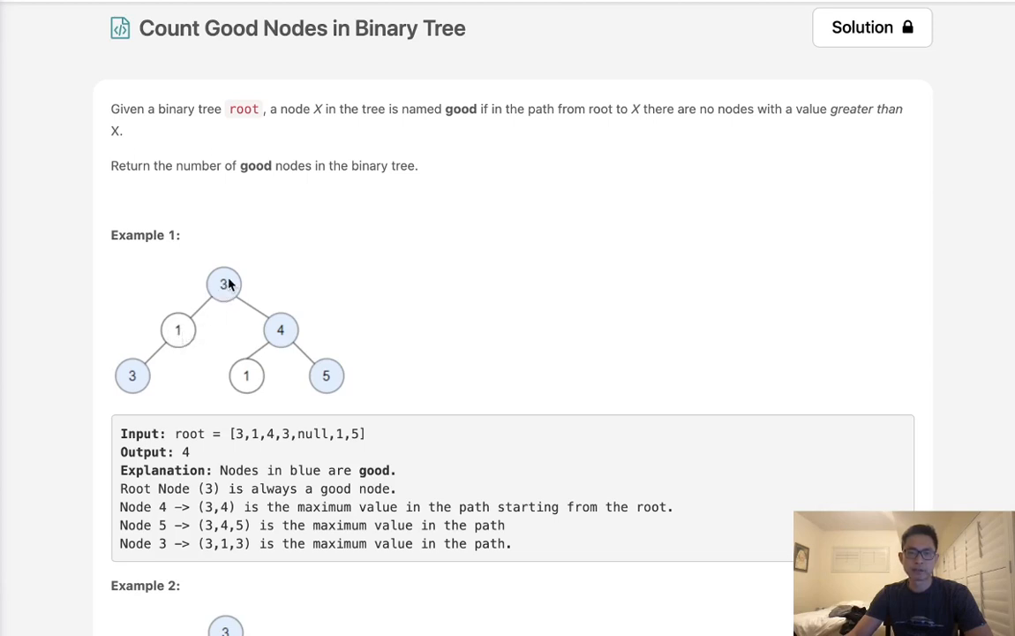
{"action": "mouse_move", "coordinate": [212, 308]}
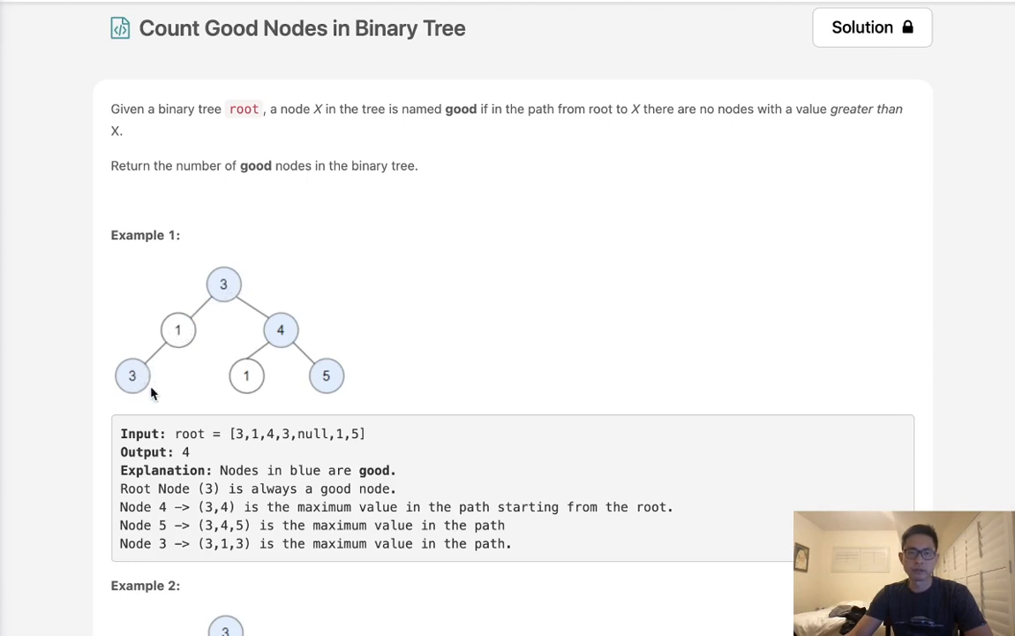
{"action": "mouse_move", "coordinate": [168, 352]}
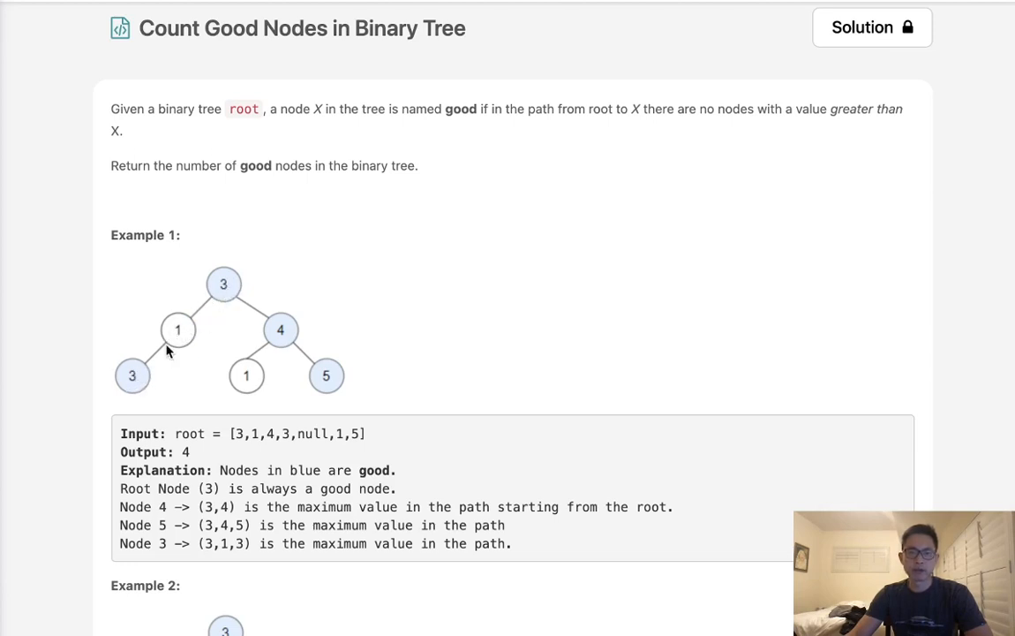
{"action": "mouse_move", "coordinate": [223, 287]}
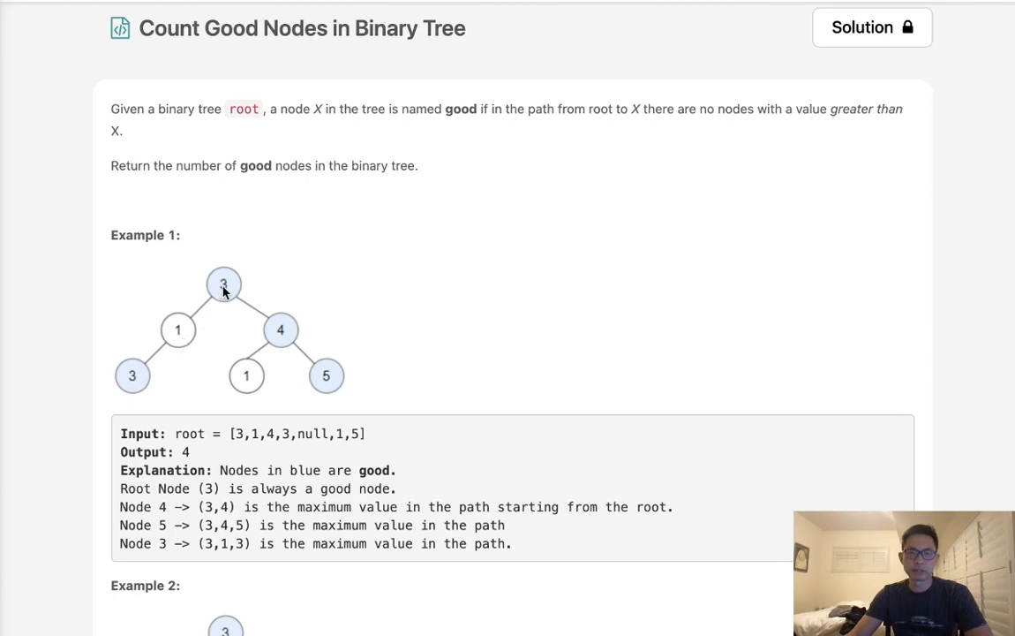
{"action": "mouse_move", "coordinate": [230, 304]}
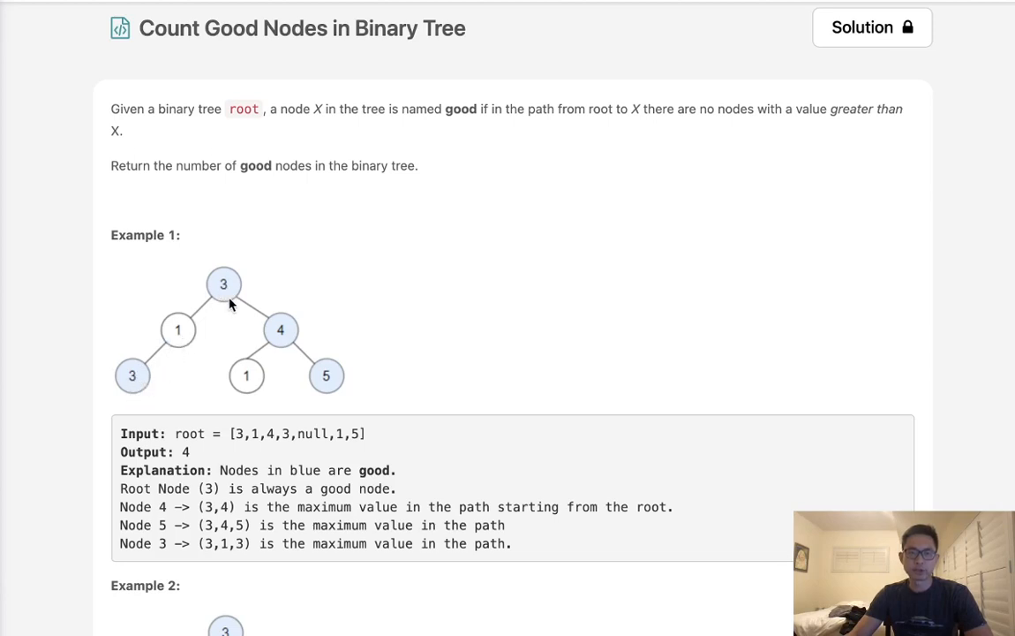
{"action": "mouse_move", "coordinate": [223, 291]}
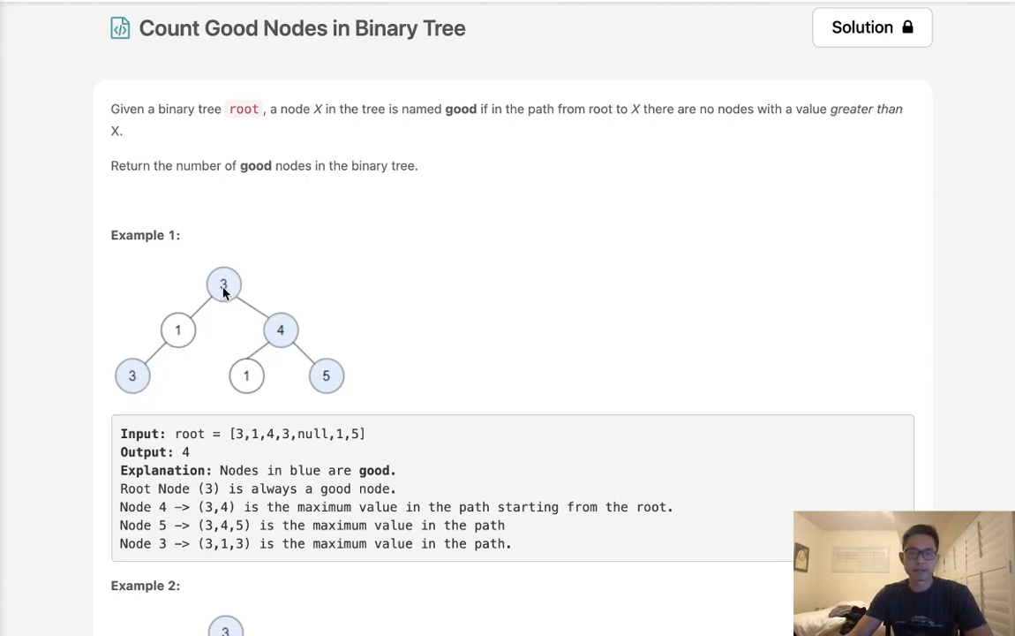
{"action": "mouse_move", "coordinate": [177, 330]}
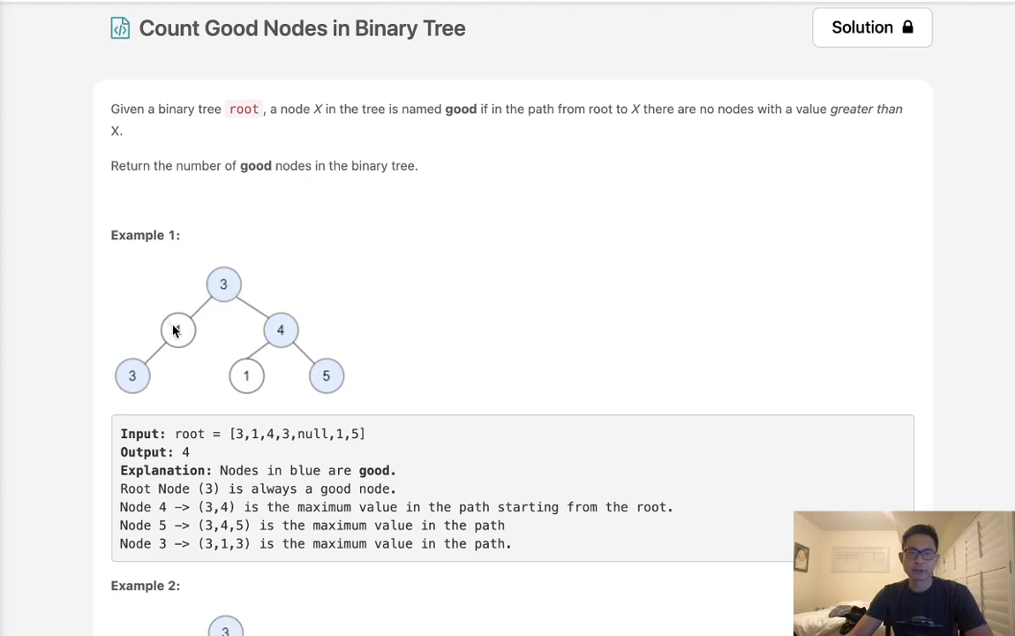
{"action": "mouse_move", "coordinate": [153, 371]}
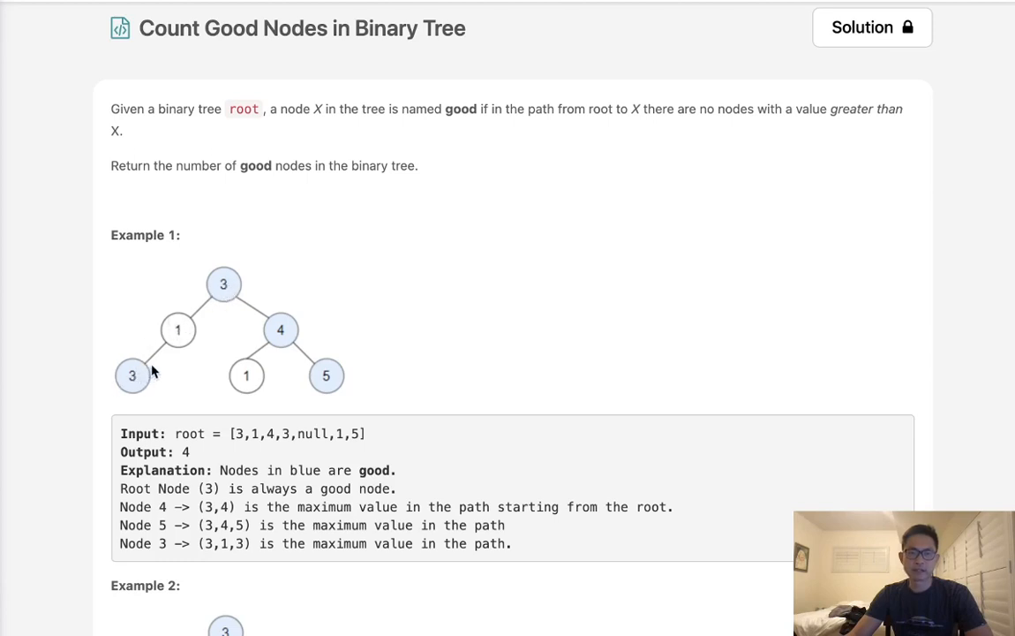
{"action": "mouse_move", "coordinate": [142, 380]}
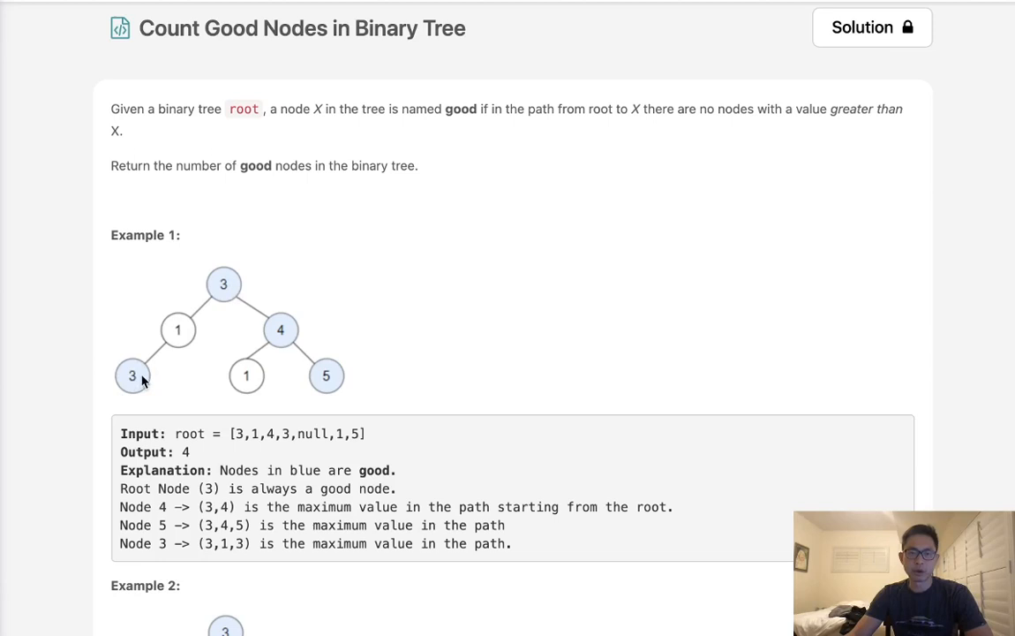
{"action": "mouse_move", "coordinate": [147, 392]}
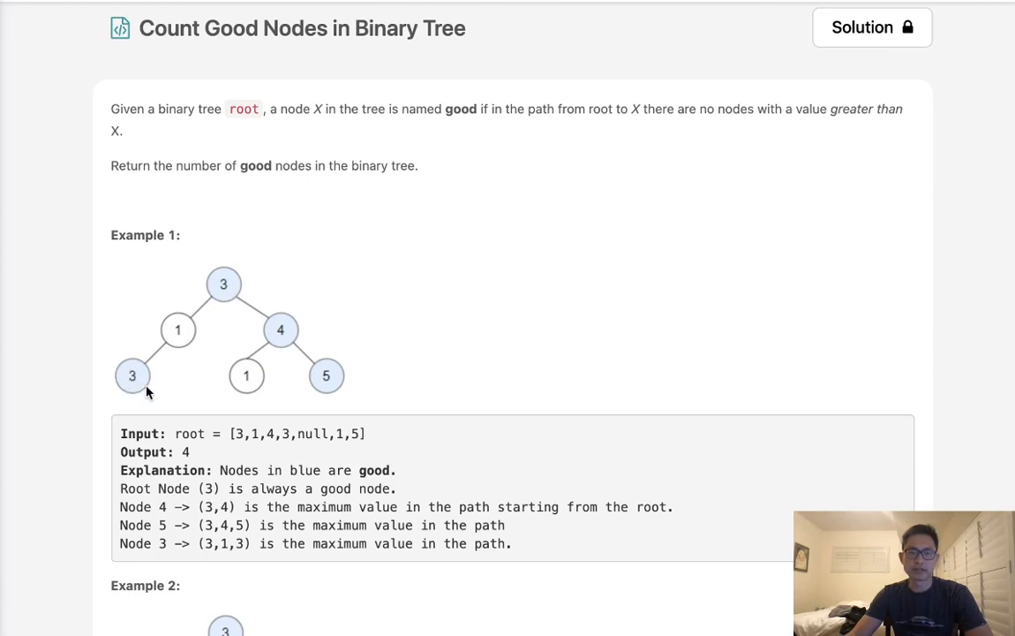
{"action": "mouse_move", "coordinate": [180, 389]}
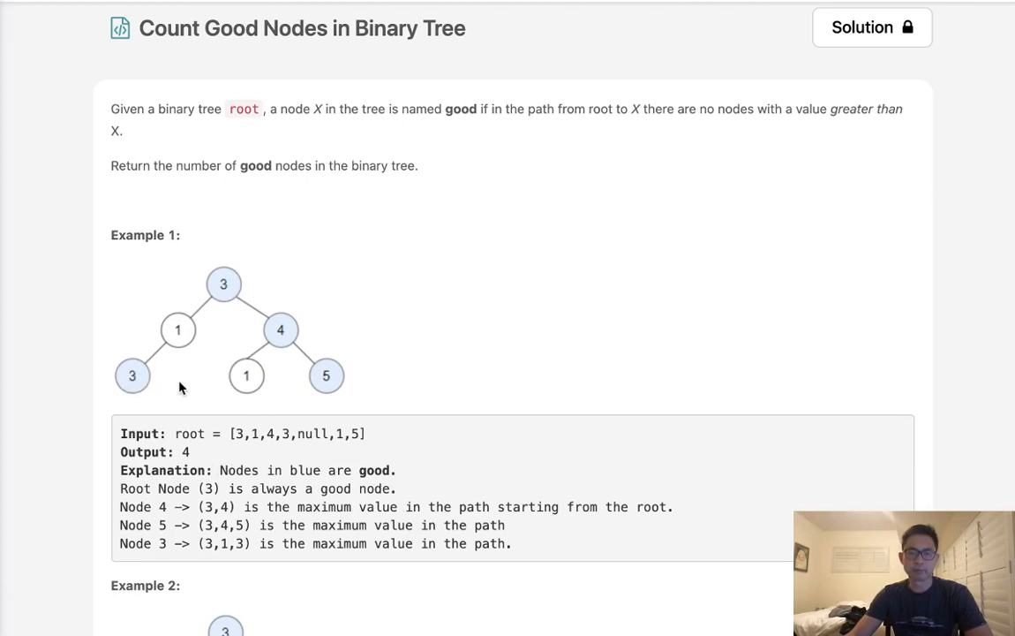
{"action": "mouse_move", "coordinate": [69, 493]}
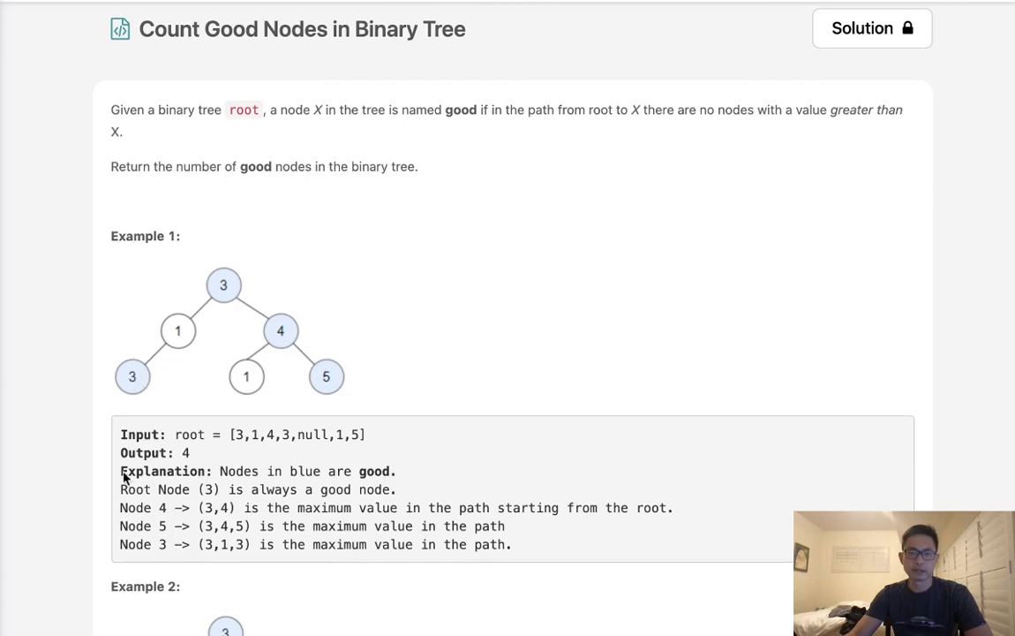
{"action": "mouse_move", "coordinate": [302, 391]}
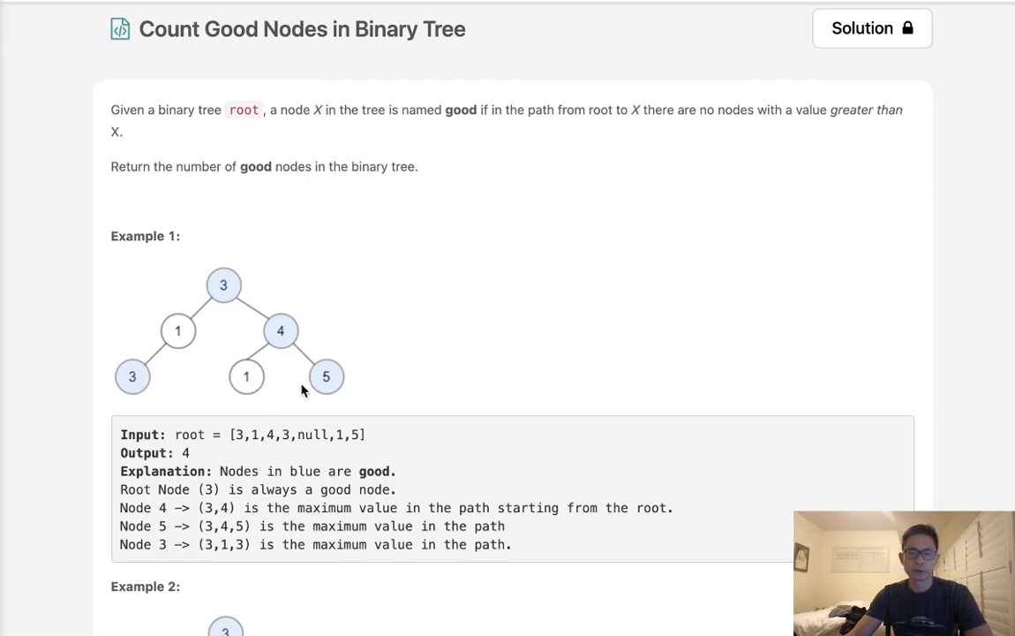
Step: Scroll past Examples 2–3 and Constraints to the Python3 goodNodes starter code
{"action": "scroll", "scroll_direction": "down", "scroll_amount": 3}
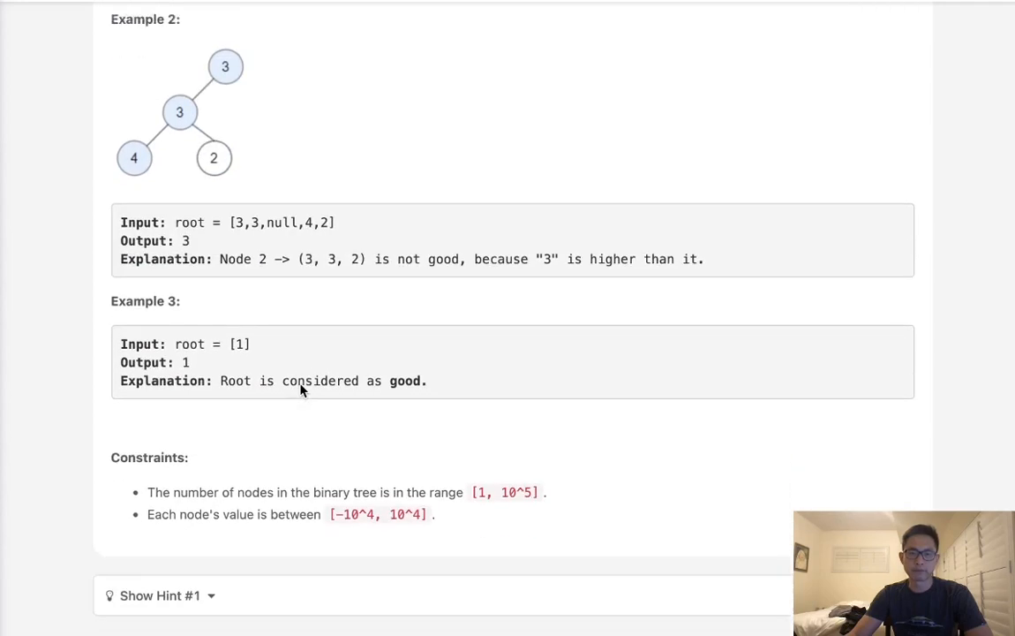
{"action": "scroll", "scroll_direction": "down", "scroll_amount": 3}
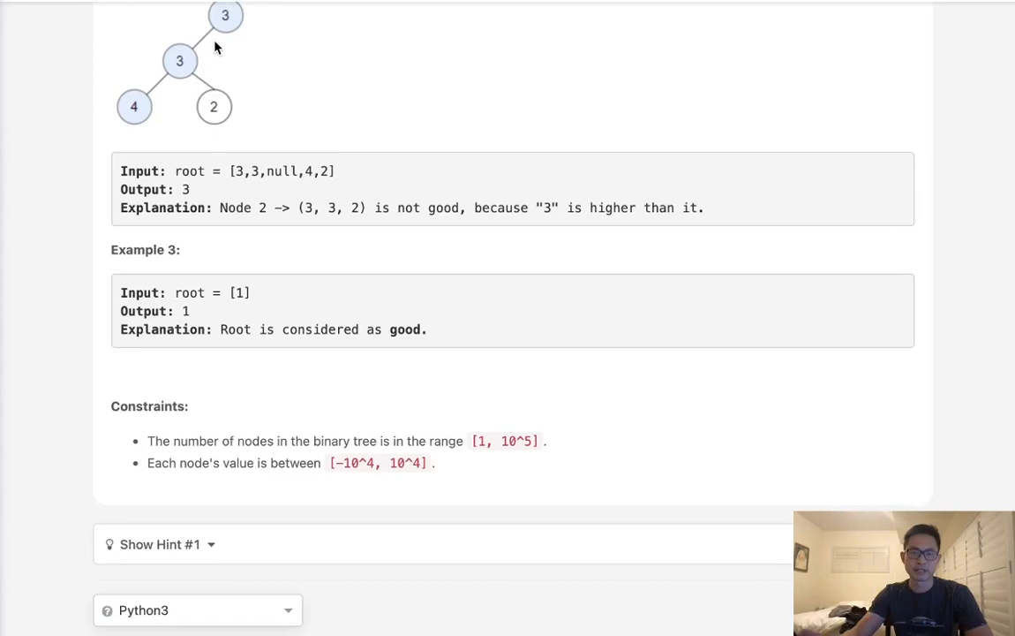
{"action": "mouse_move", "coordinate": [279, 411]}
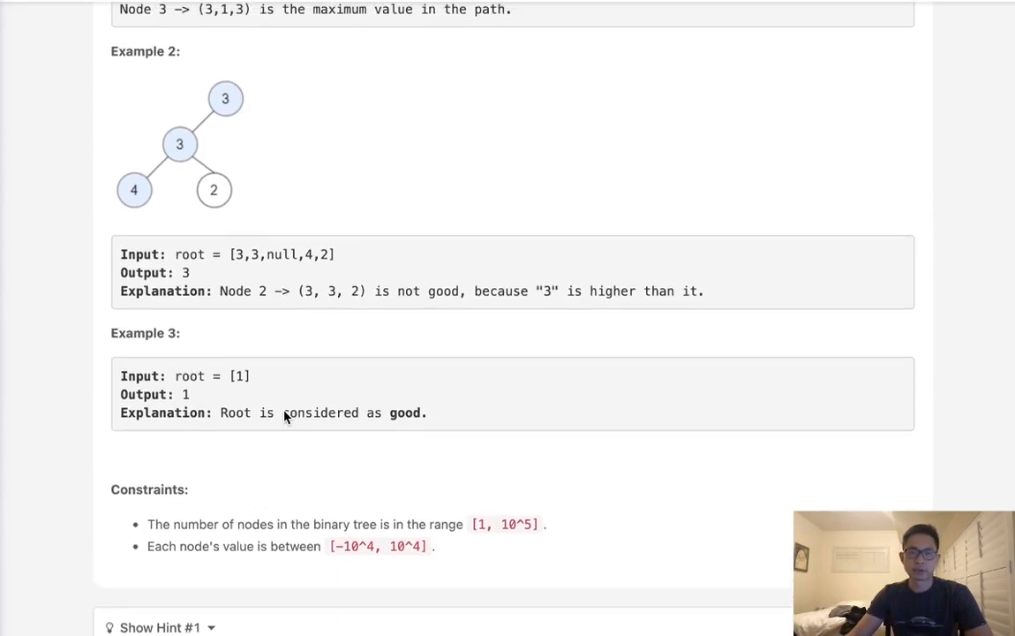
{"action": "scroll", "scroll_direction": "down", "scroll_amount": 3}
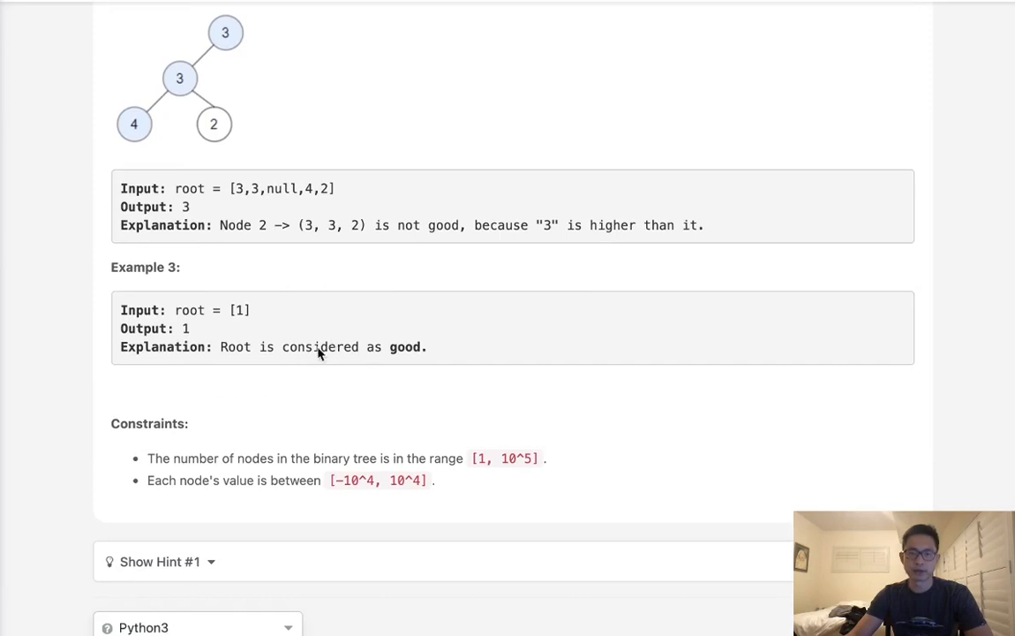
{"action": "scroll", "scroll_direction": "down", "scroll_amount": 3}
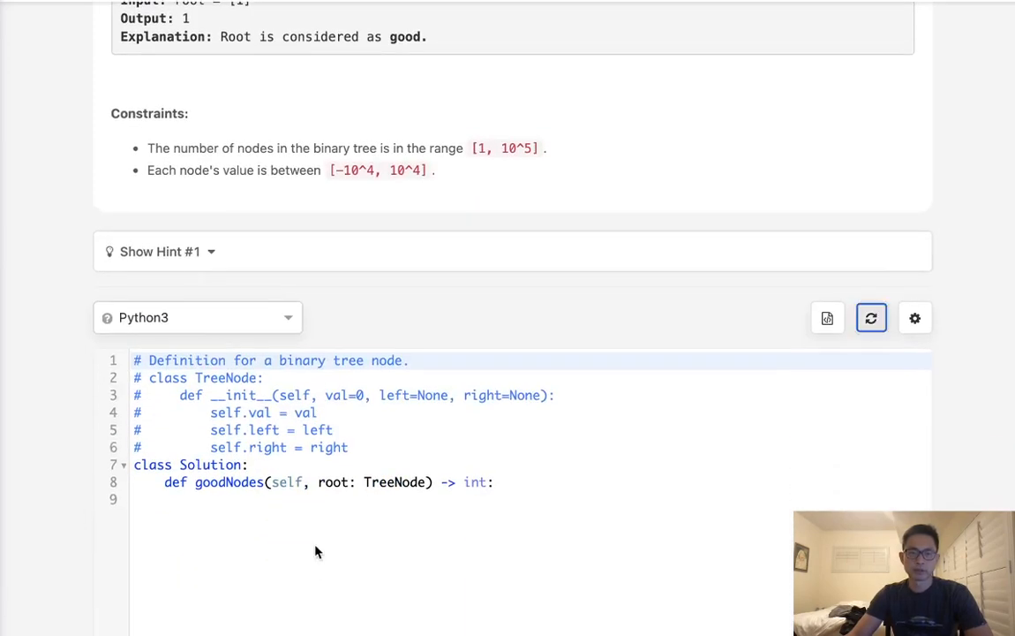
Step: Add a self.output counter and a dfs(node, mx) helper that returns on an empty node
{"action": "type", "text": "self.output = 0"}
{"action": "type", "text": "def"}
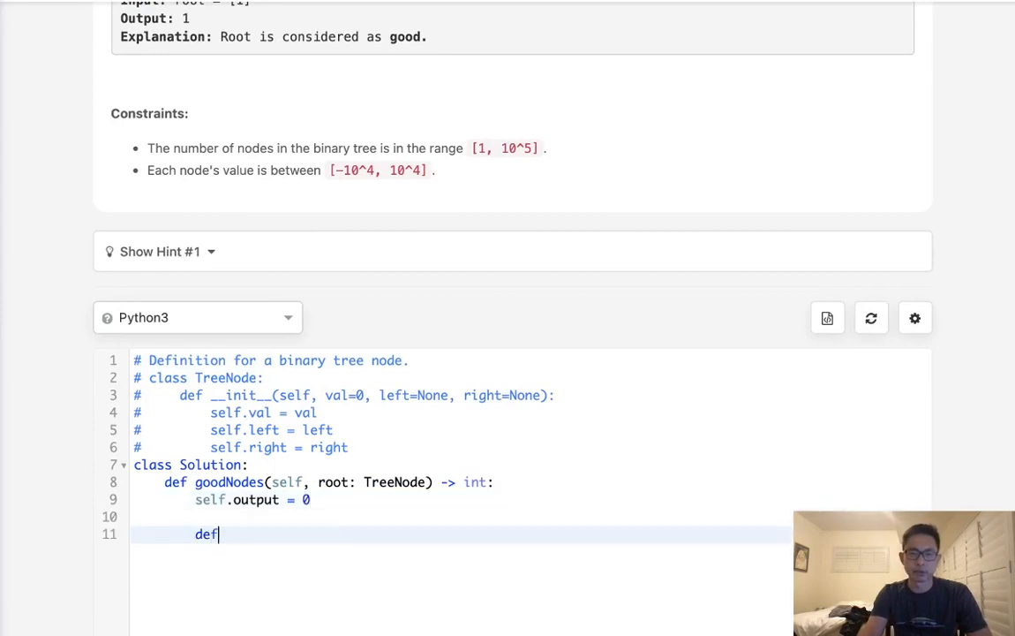
{"action": "type", "text": "dfs()"}
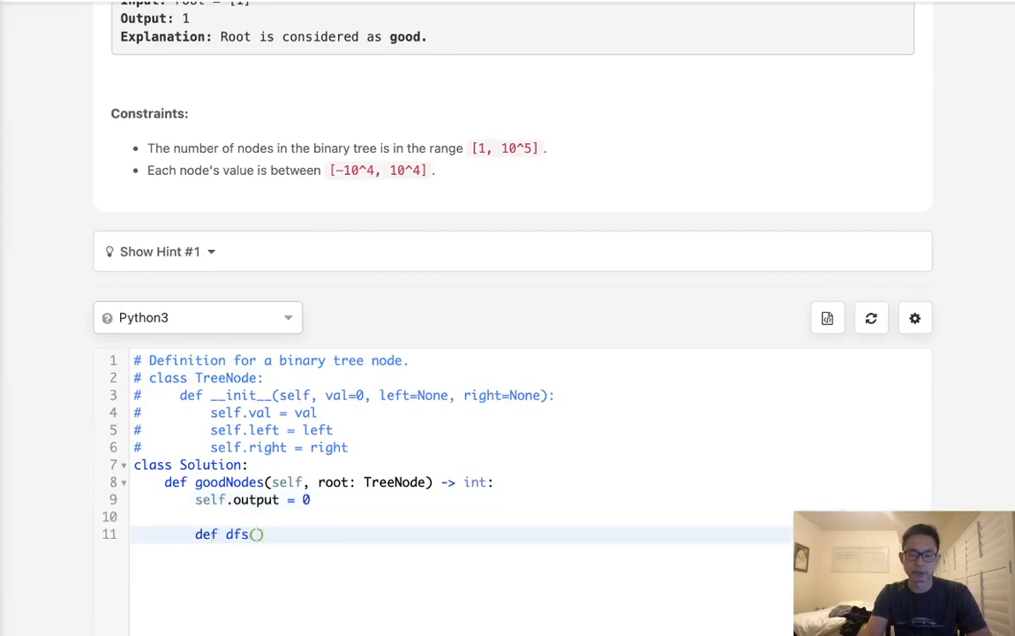
{"action": "type", "text": "node,"}
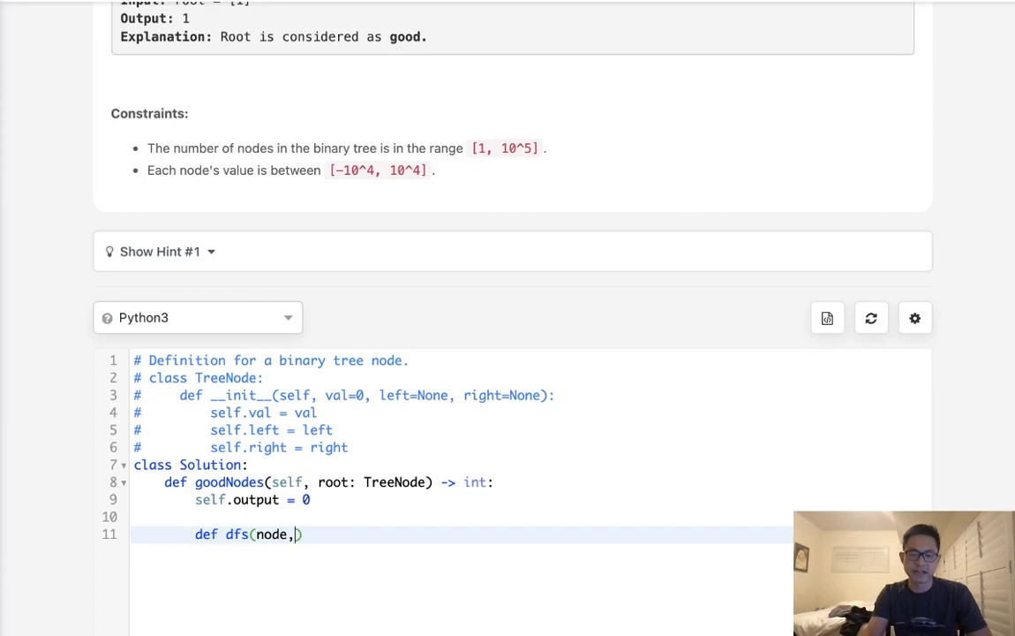
{"action": "type", "text": "mx):"}
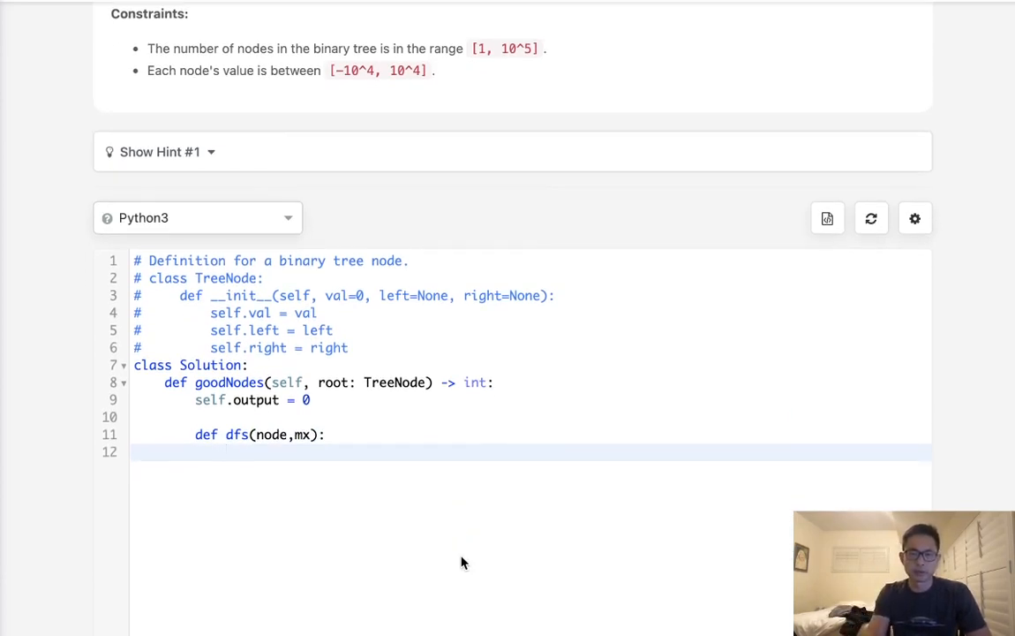
{"action": "type", "text": "if not node:"}
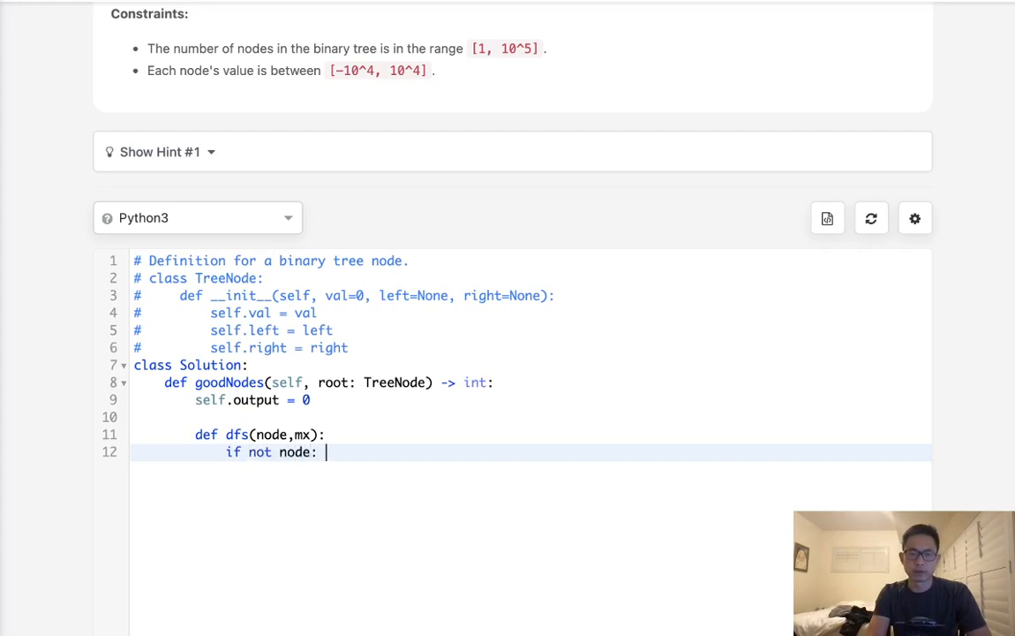
{"action": "type", "text": "return"}
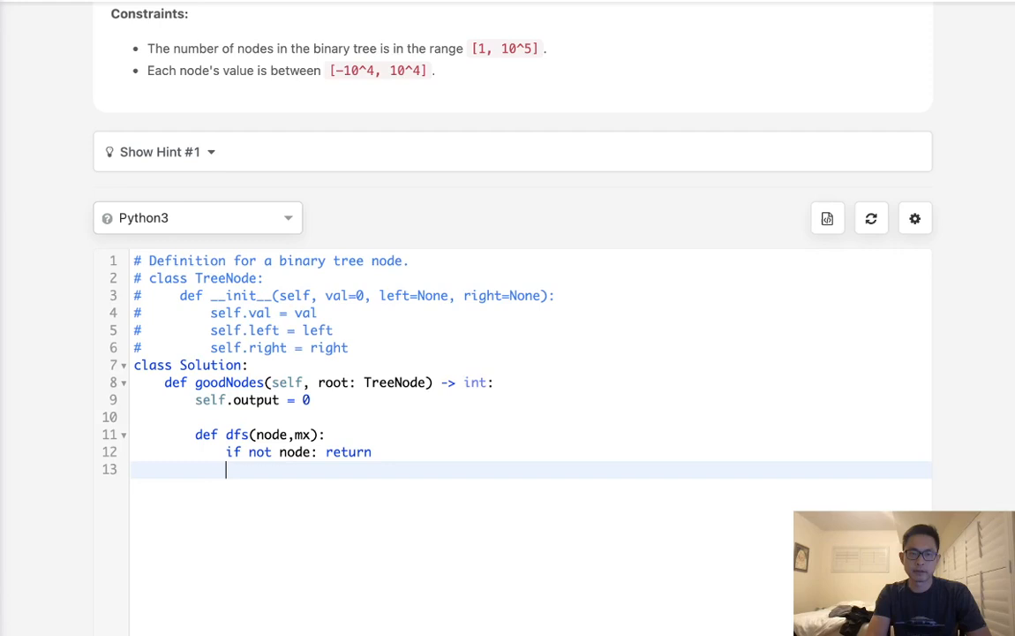
Step: Update the running max with mx = max(mx, node.val) and begin the 'if node.val >=' check
{"action": "type", "text": "if node.val"}
{"action": "type", "text": "m"}
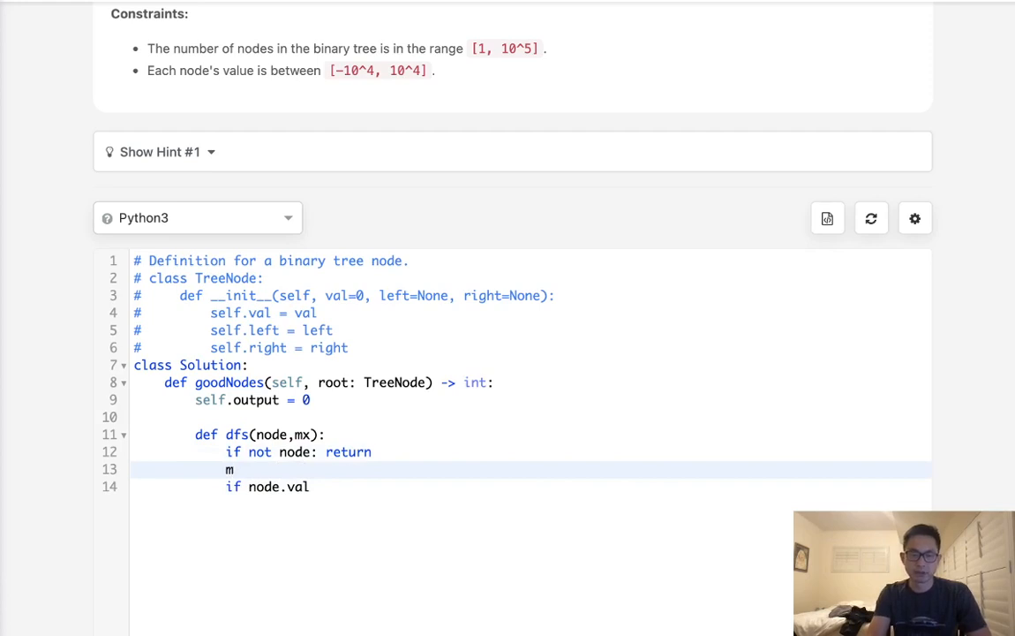
{"action": "type", "text": "x = max()"}
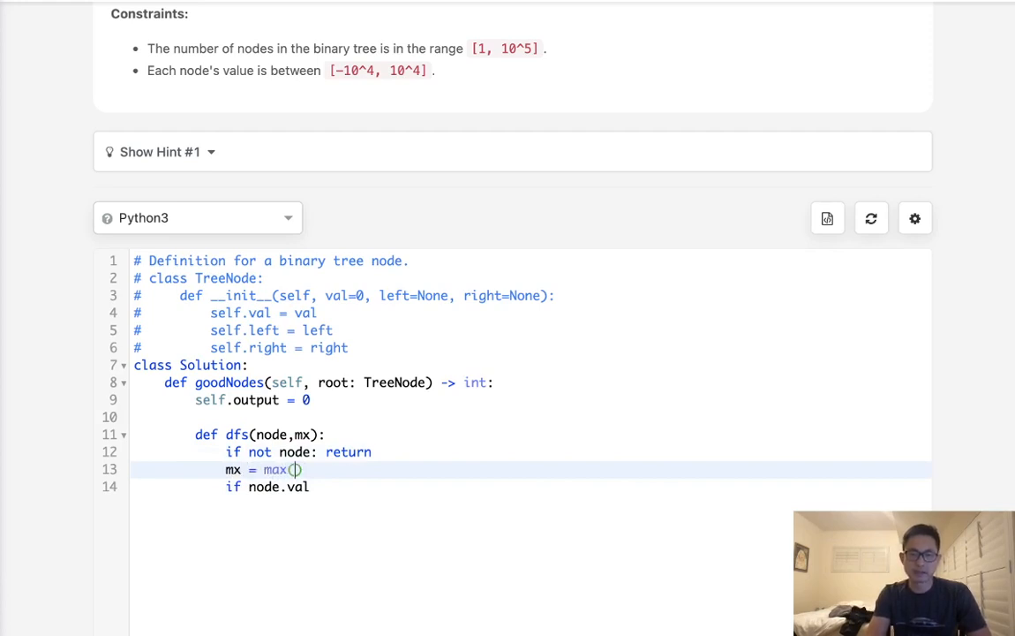
{"action": "type", "text": "mx,"}
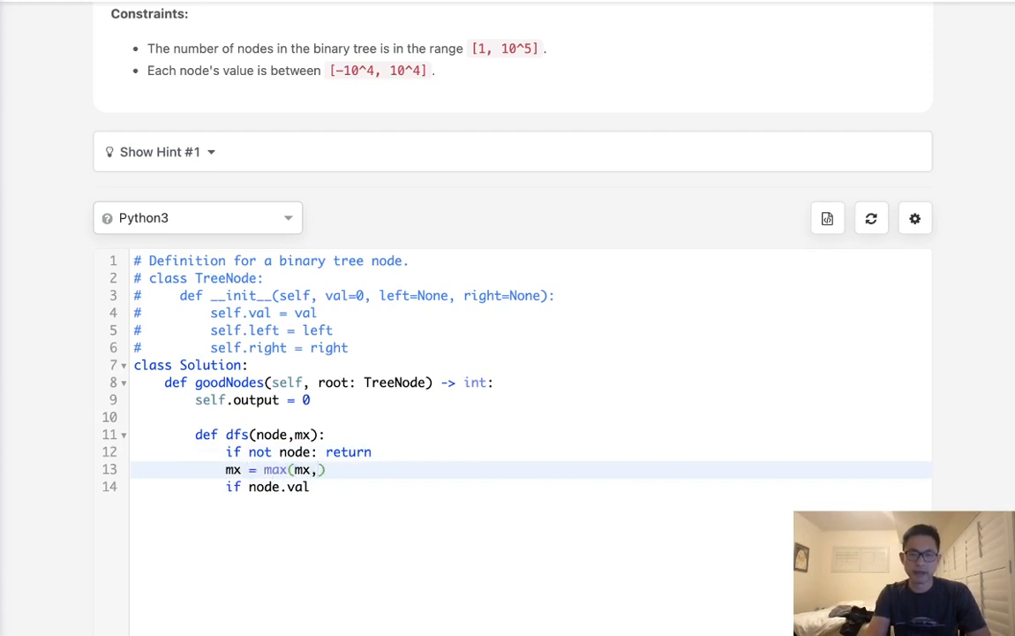
{"action": "type", "text": "node.val"}
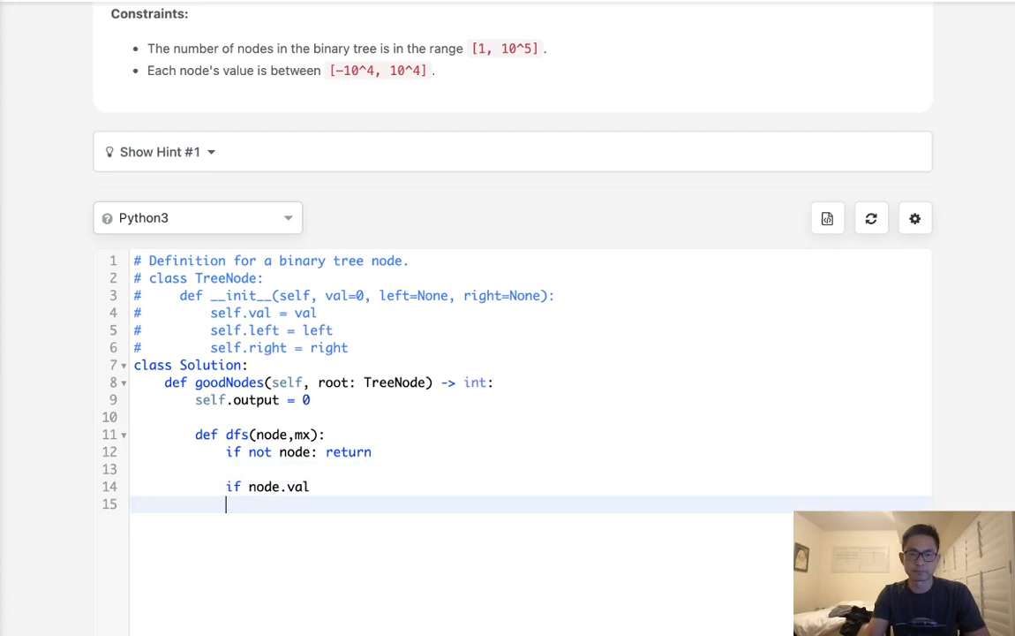
{"action": "type", "text": "mx = max(mx,node.val)"}
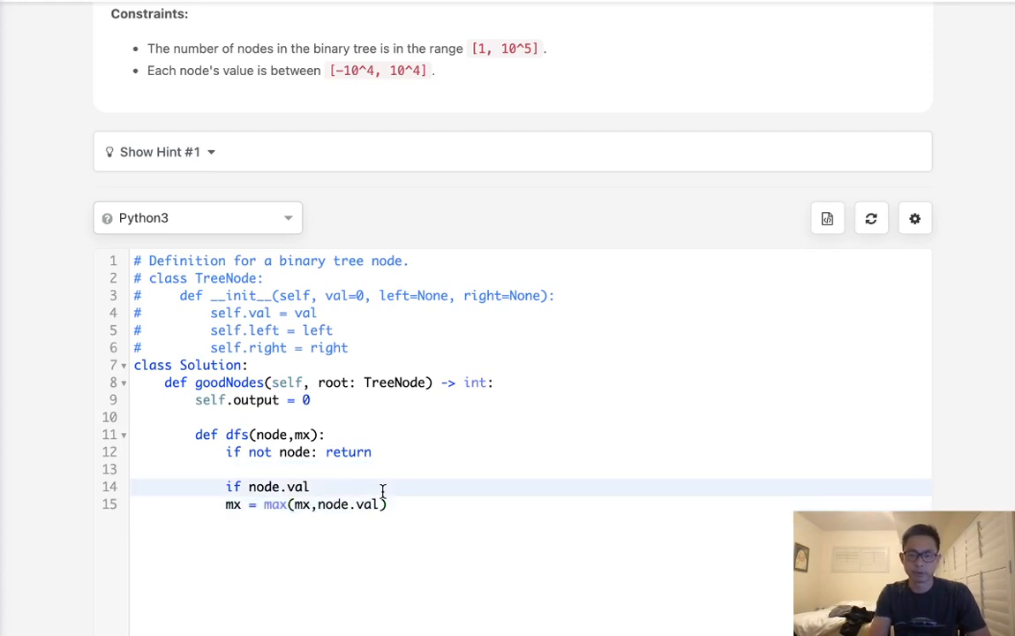
{"action": "type", "text": "<"}
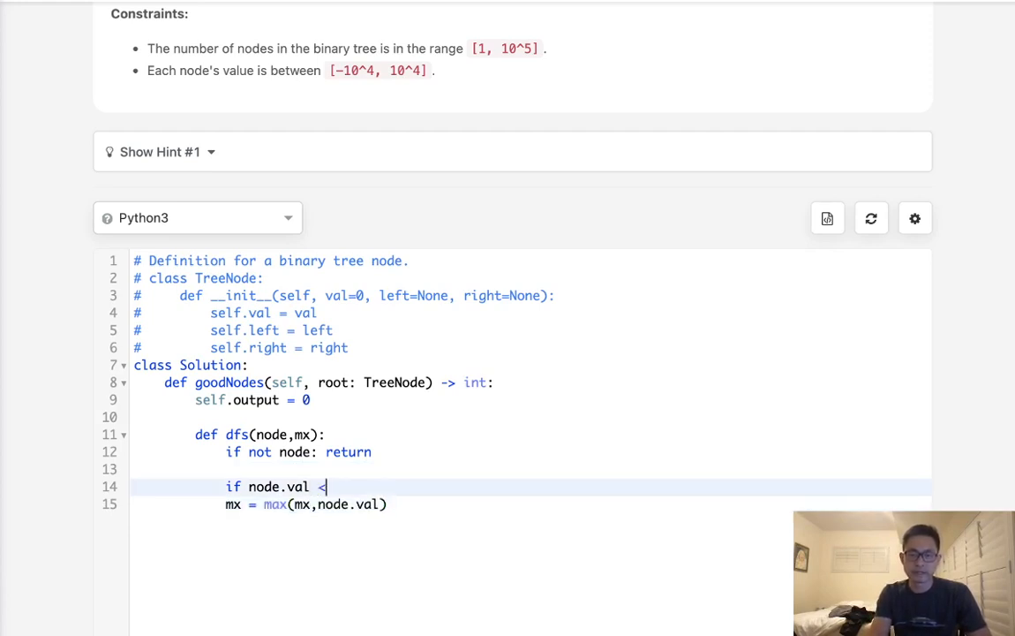
{"action": "key", "text": "BackSpace"}
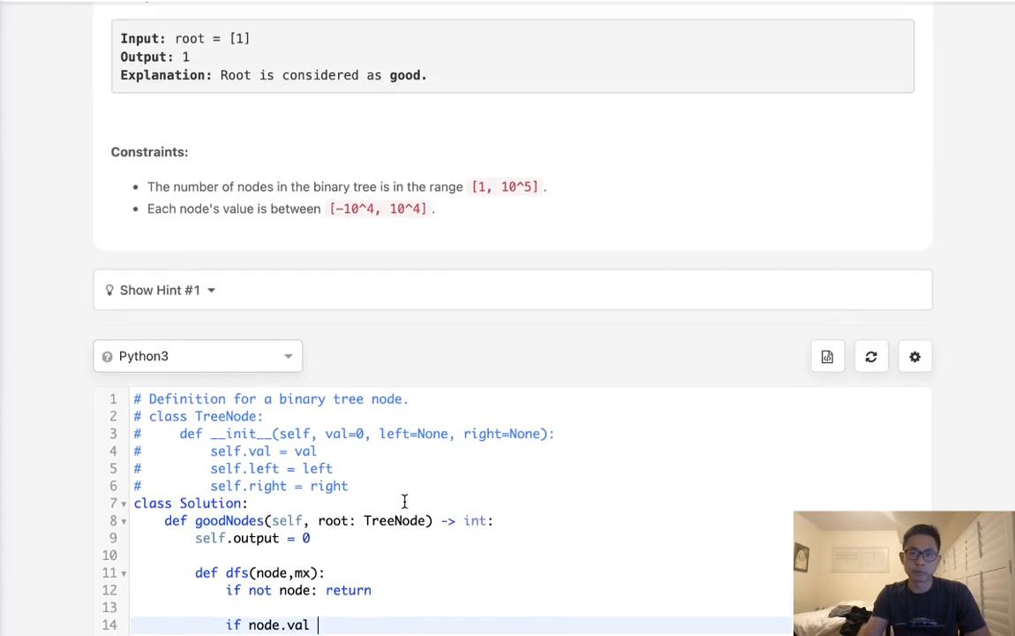
{"action": "scroll", "scroll_direction": "down", "scroll_amount": 3}
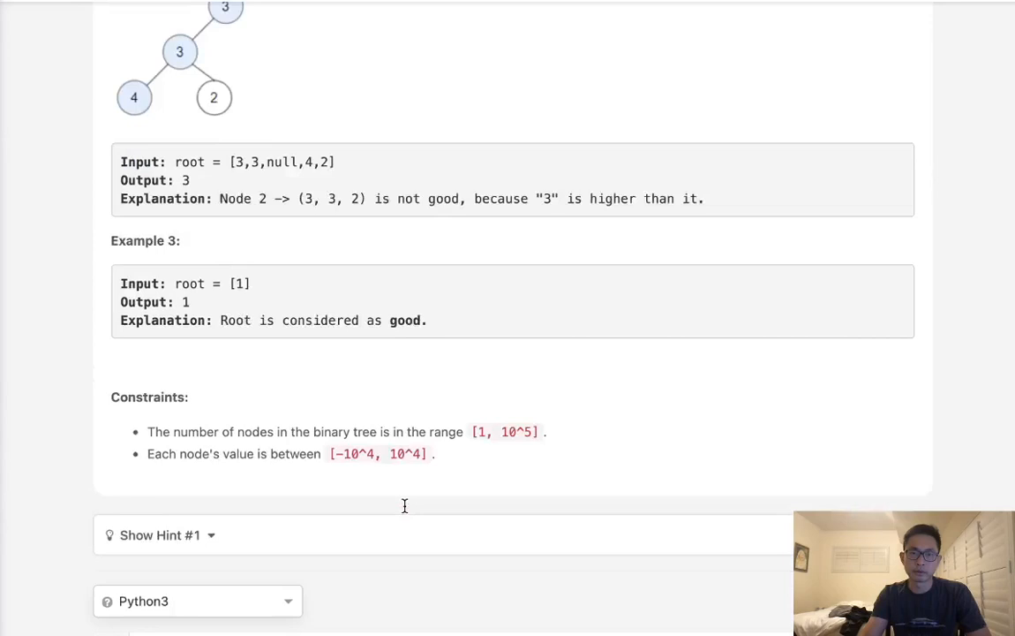
{"action": "scroll", "scroll_direction": "down", "scroll_amount": 3}
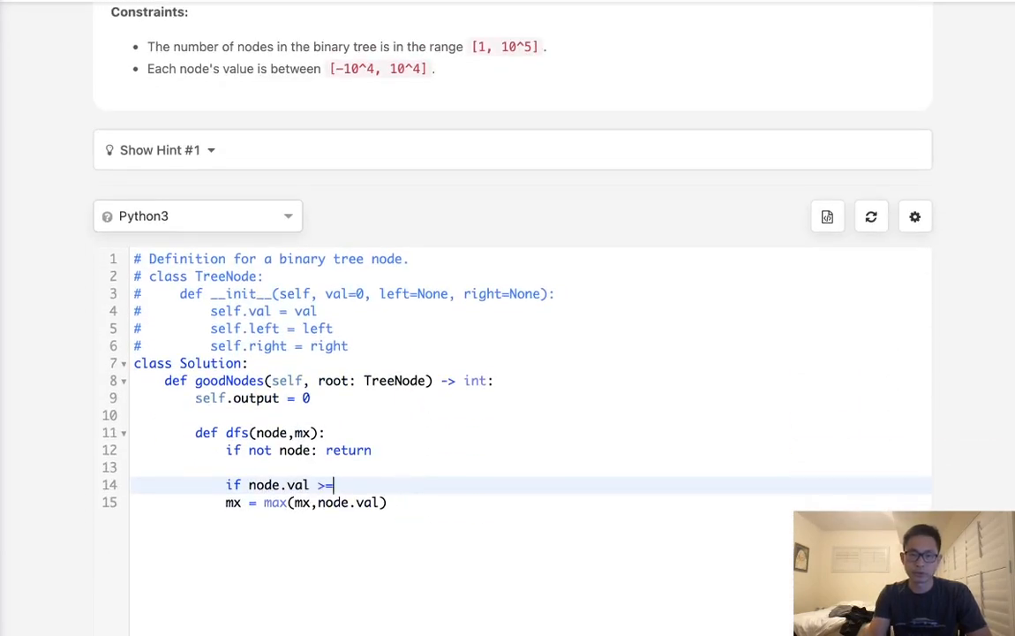
Step: Increment self.output when node.val >= mx, then call dfs(node.left, mx) and dfs(node.right, mx)
{"action": "type", "text": "mx:"}
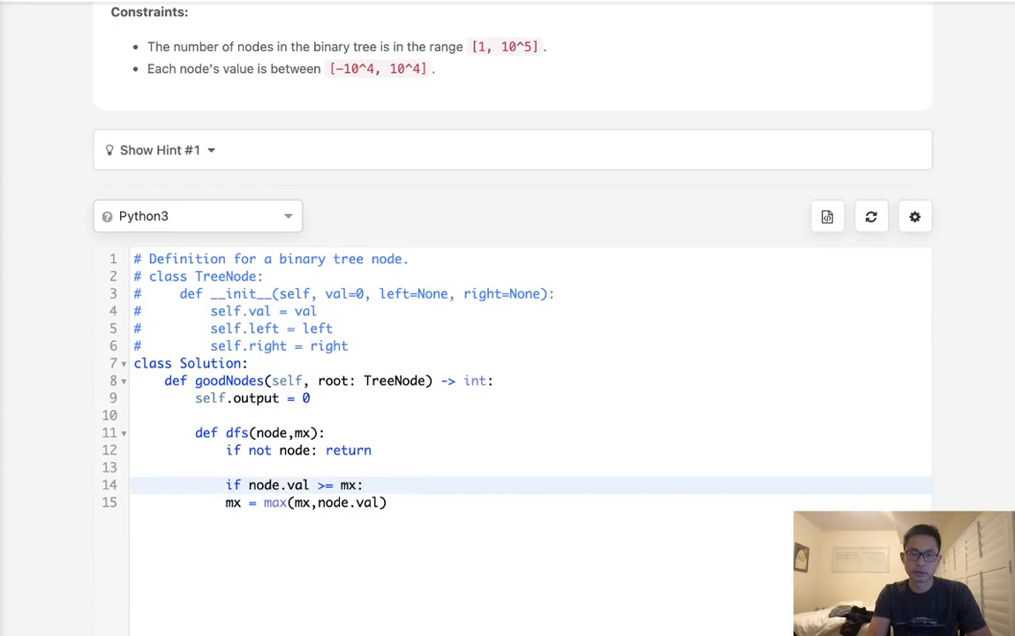
{"action": "type", "text": "self.outpu"}
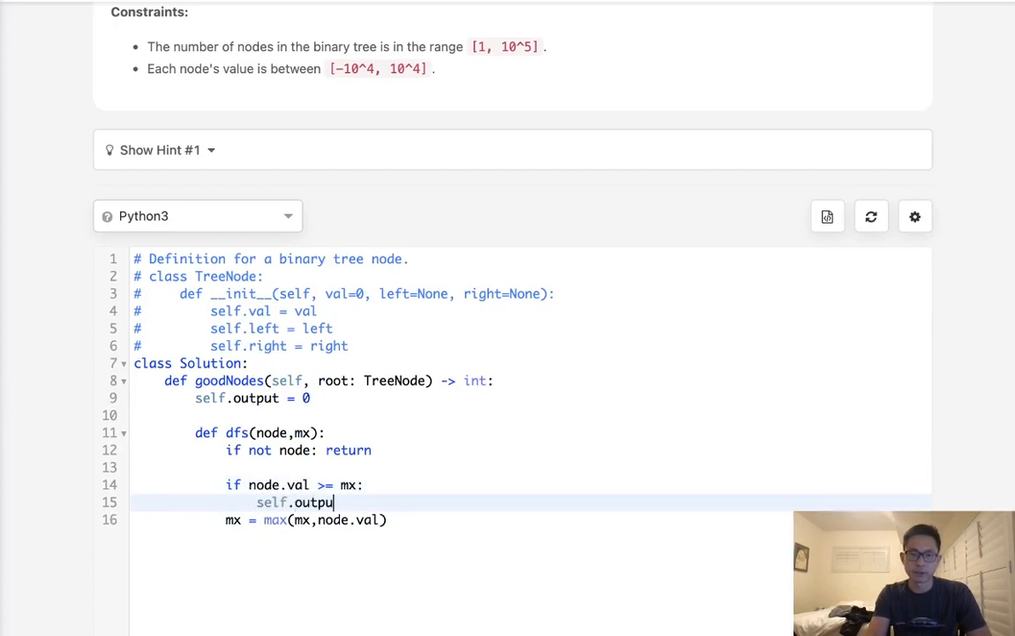
{"action": "type", "text": "+=1"}
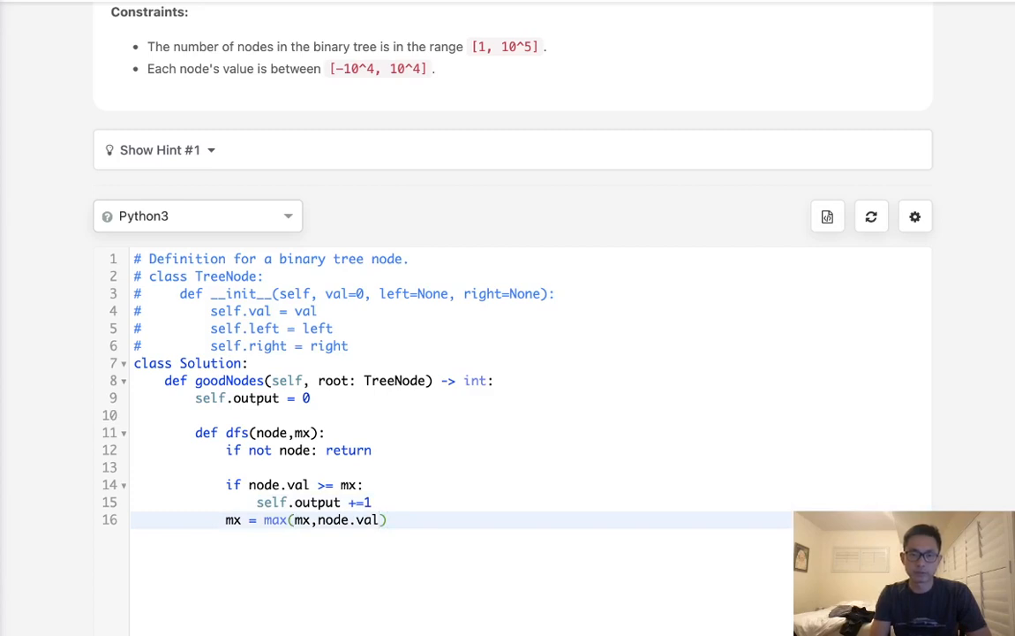
{"action": "type", "text": "d"}
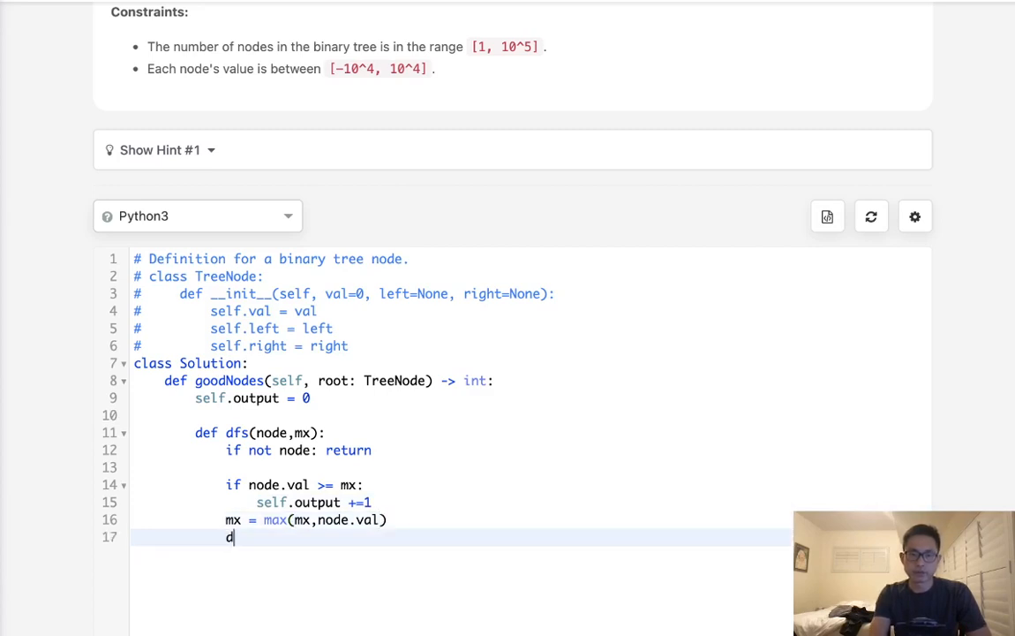
{"action": "type", "text": "fs(node.l"}
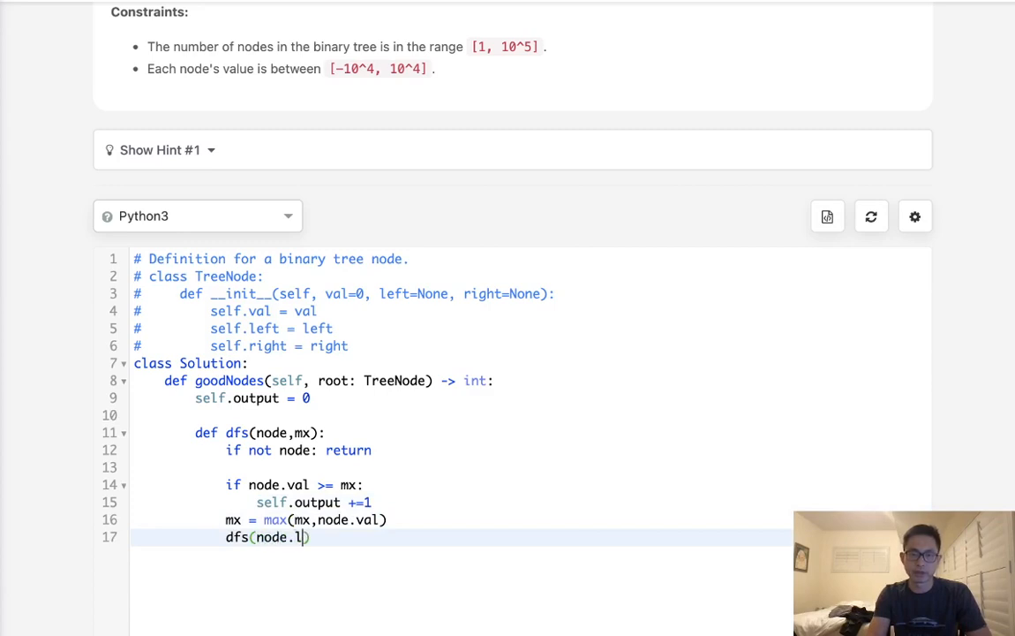
{"action": "type", "text": "eft,mx)"}
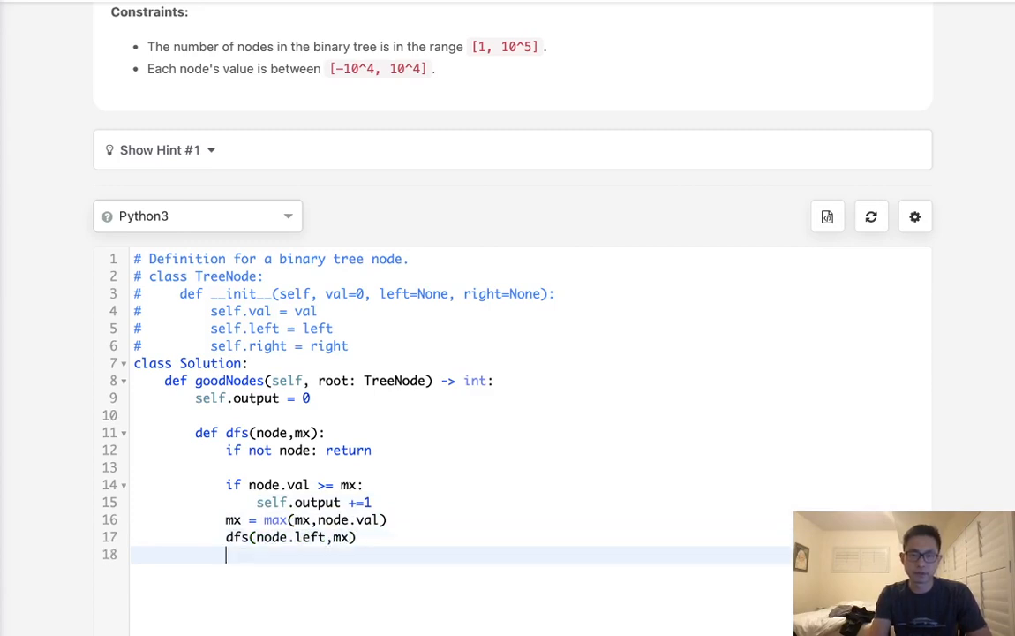
{"action": "type", "text": "dfs(node.)"}
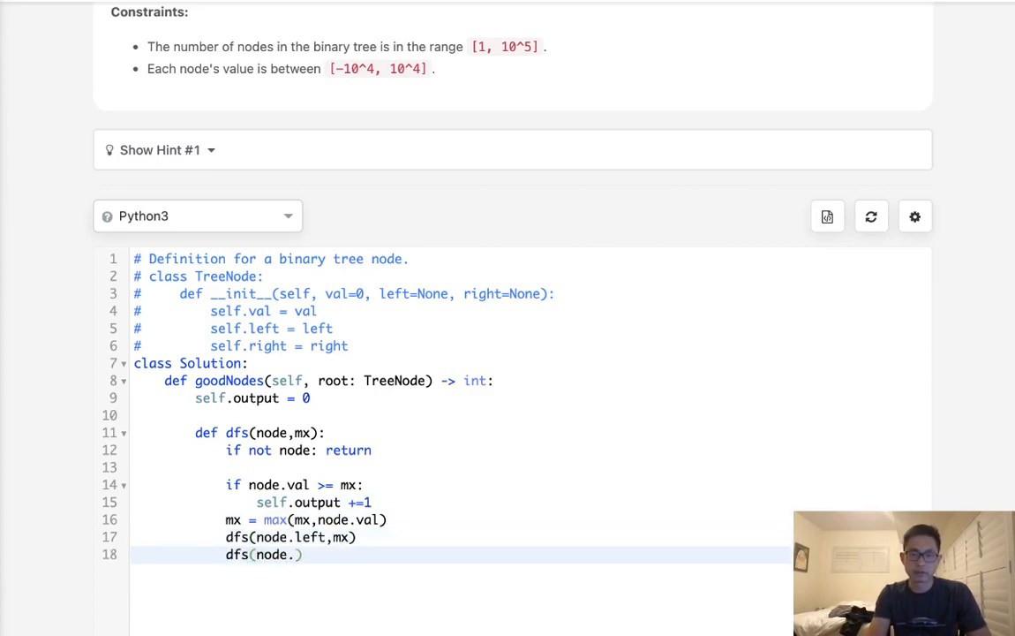
{"action": "type", "text": "right,mx)"}
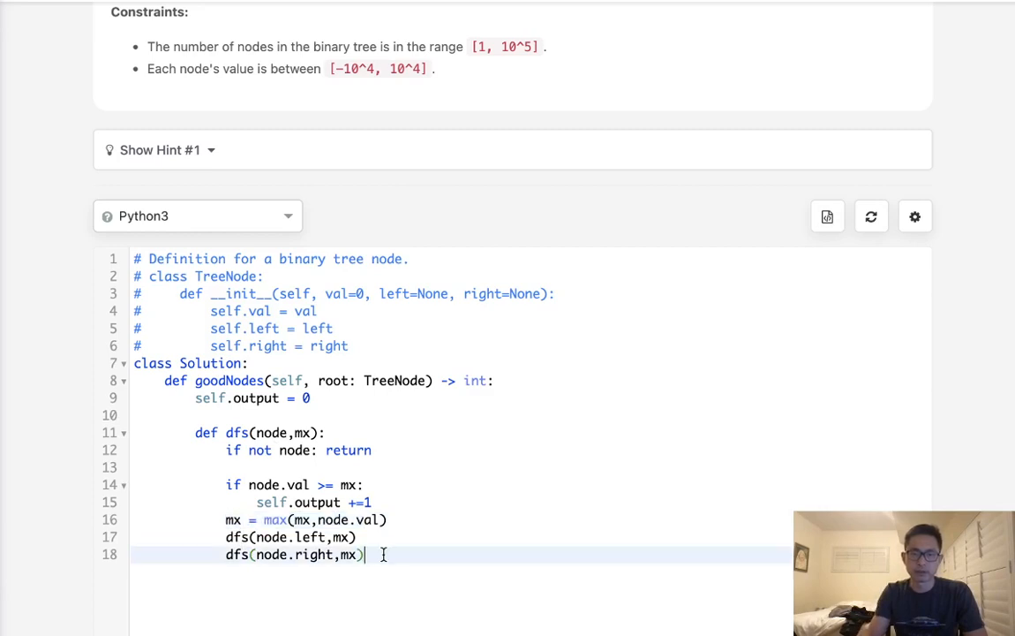
Step: Call dfs(root, float('-inf')) from goodNodes and return self.output
{"action": "key", "text": "Enter"}
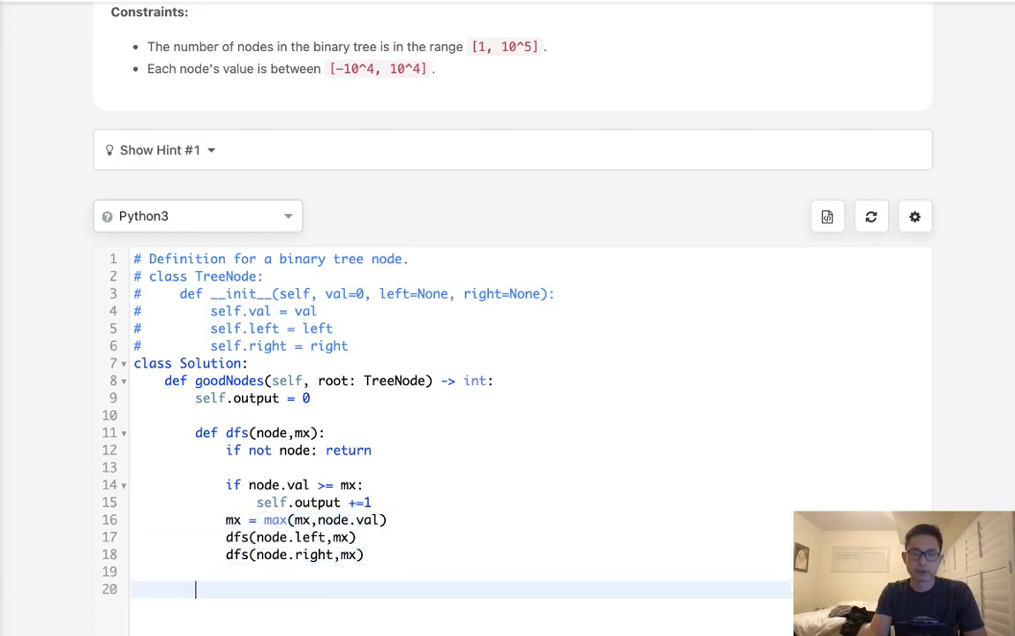
{"action": "type", "text": "dfs()"}
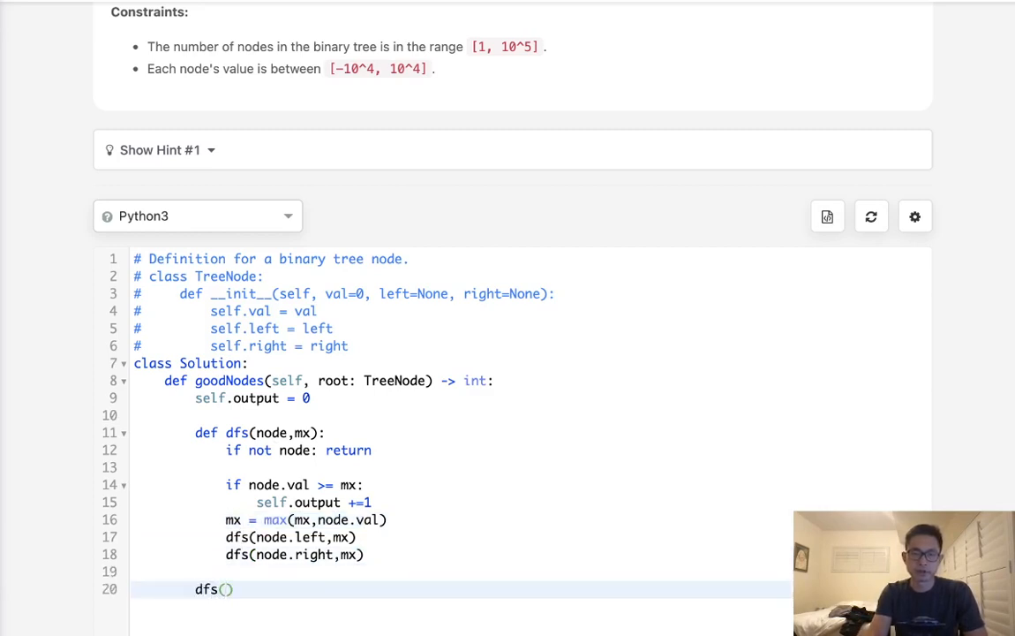
{"action": "type", "text": "root,float('"}
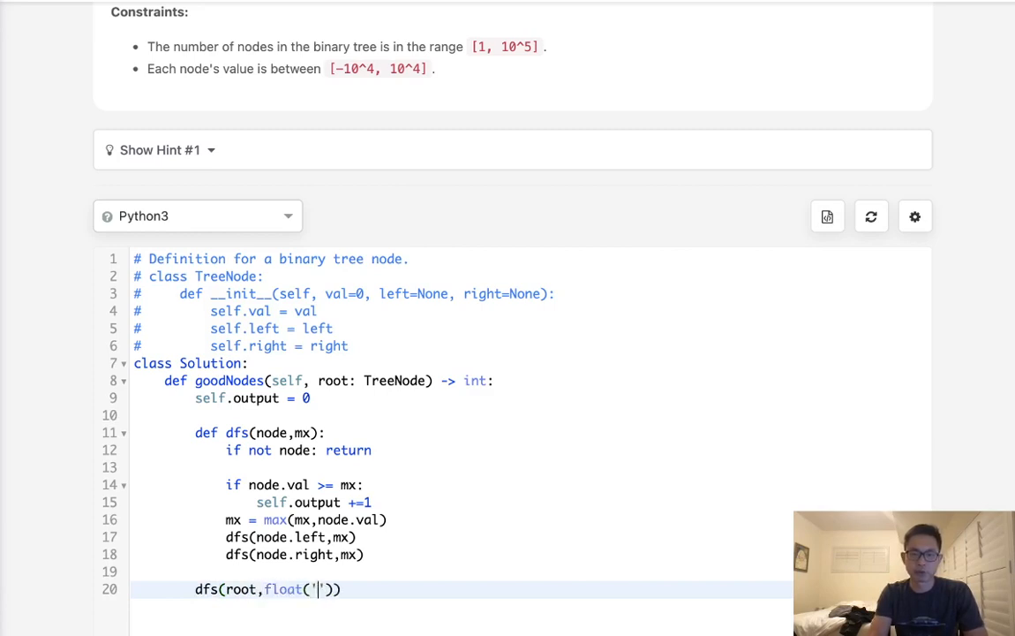
{"action": "type", "text": "-inf"}
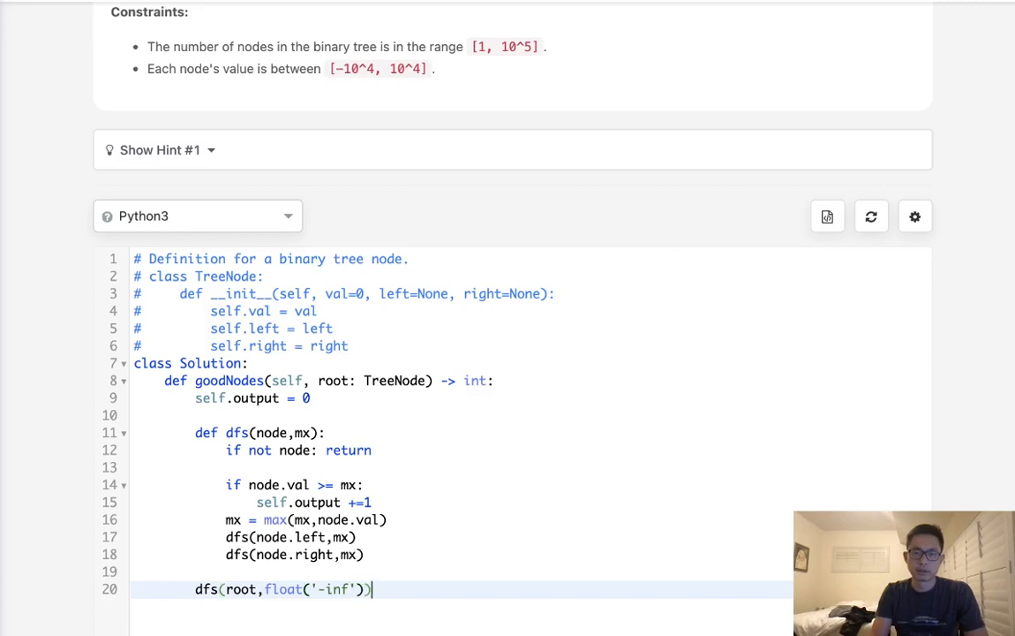
{"action": "key", "text": "enter"}
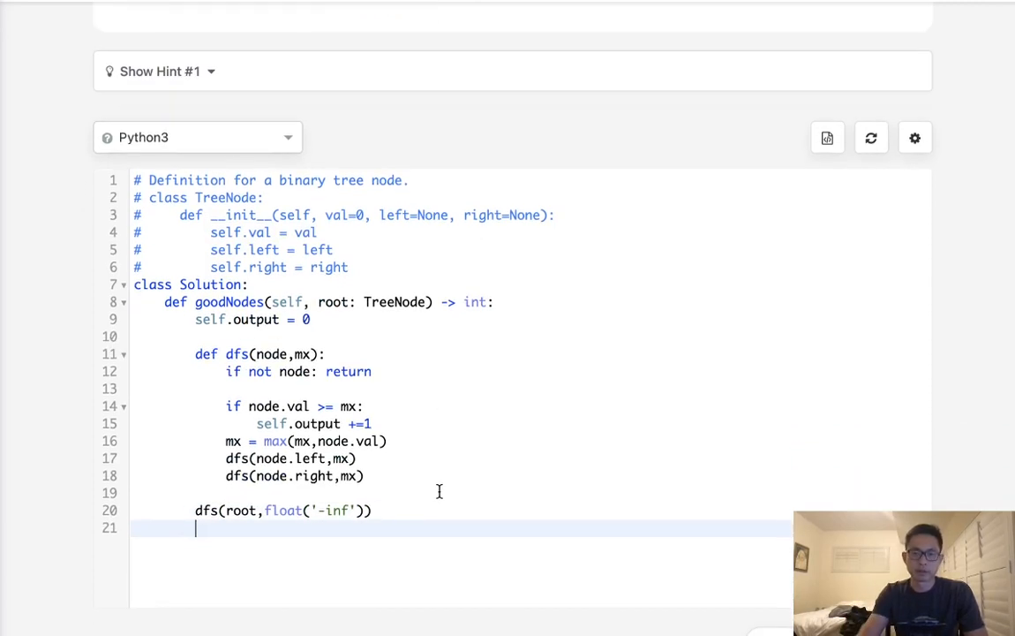
{"action": "type", "text": "return self."}
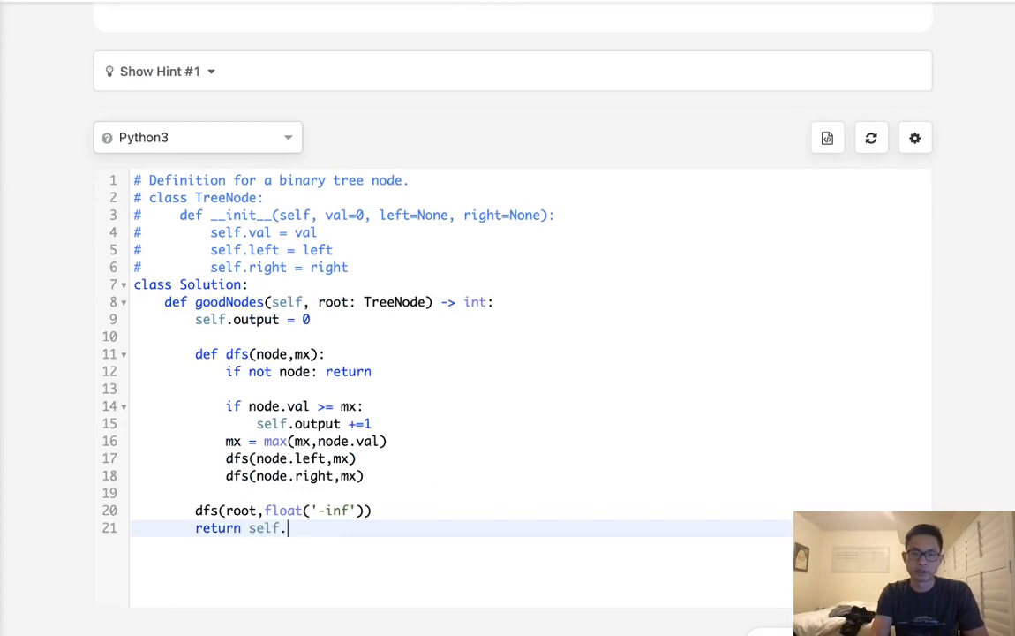
{"action": "type", "text": "output"}
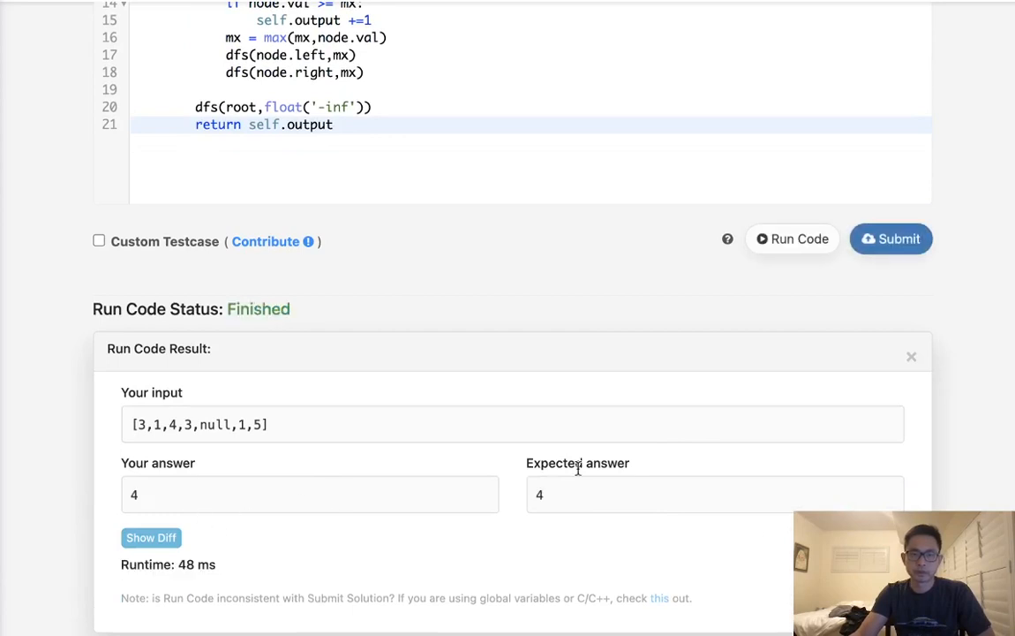
Step: Submit the goodNodes solution for judging after the test run answered 4 as expected
{"action": "left_click", "coordinate": [891, 239]}
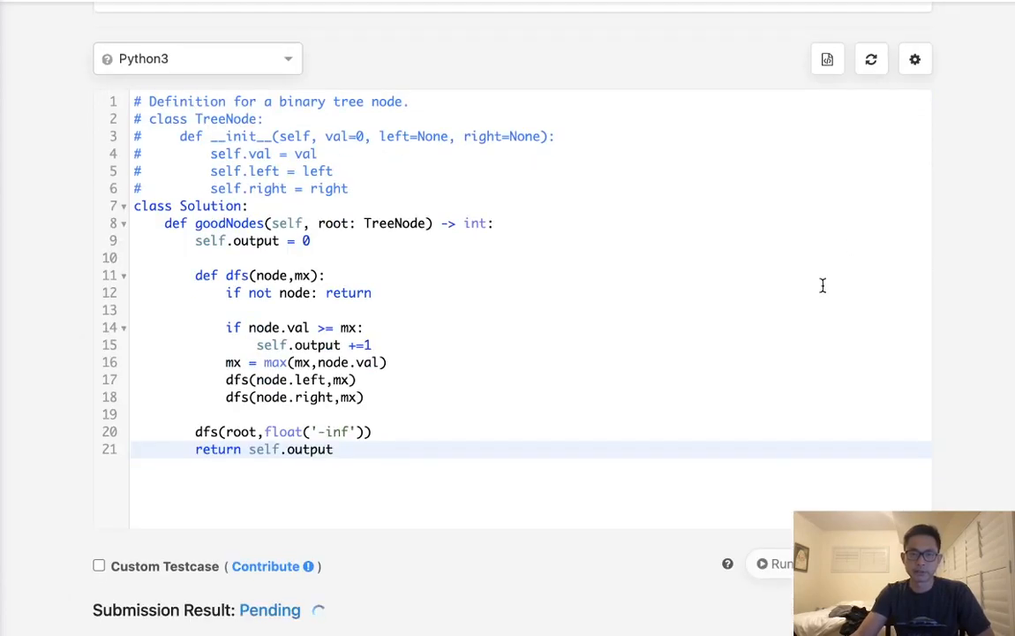